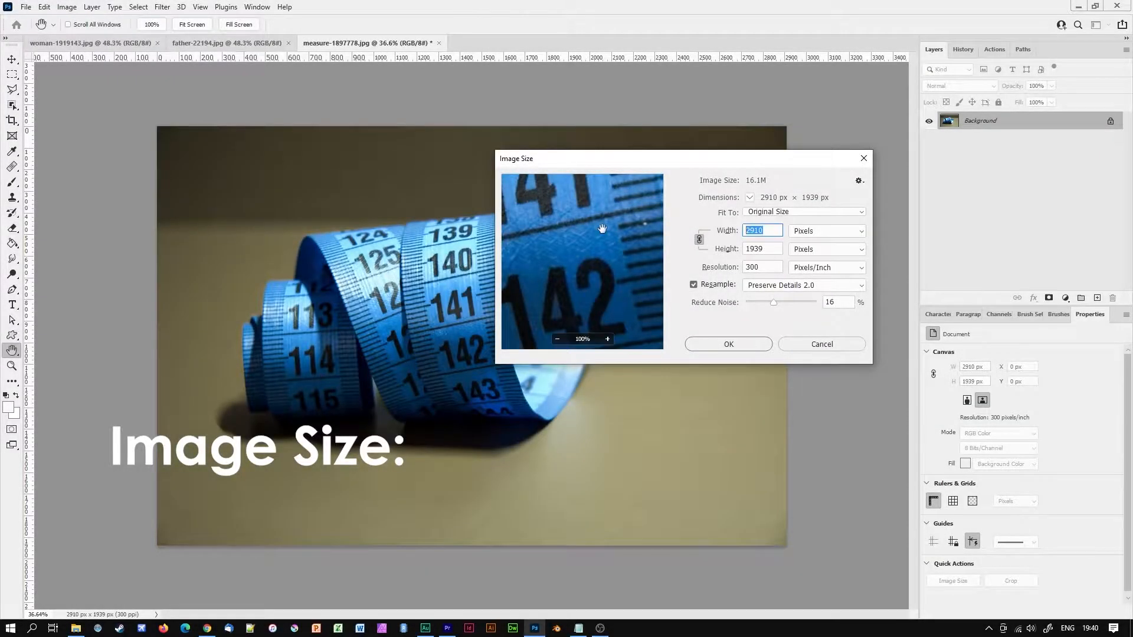
Try Image Size widths of 5 and 250 pixels on the measuring-tape photo
text(5)
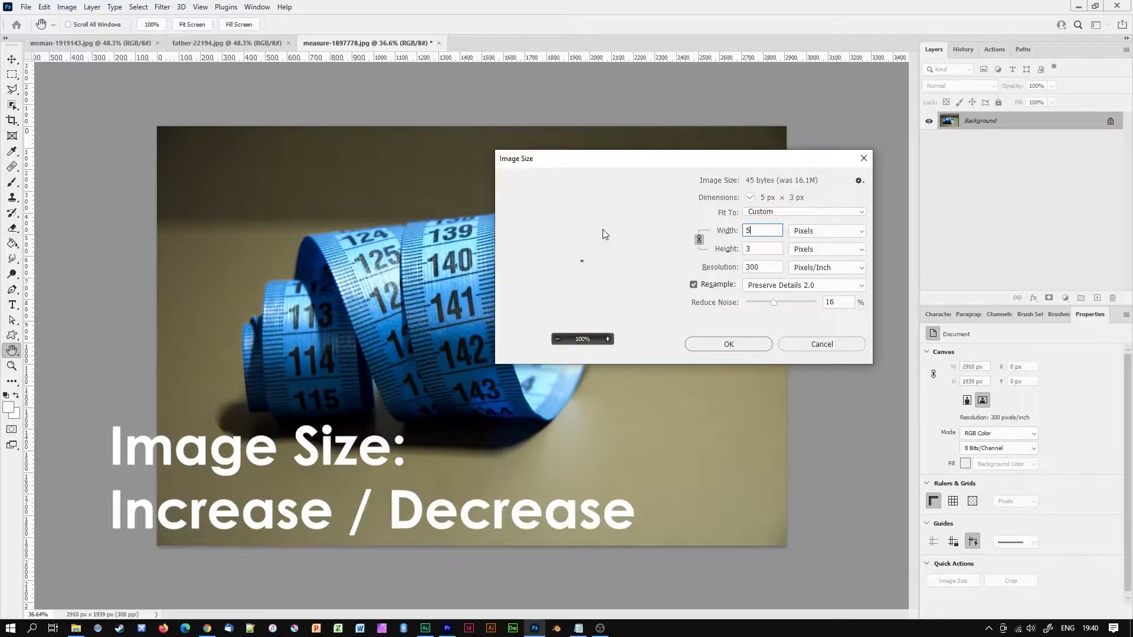
text(250)
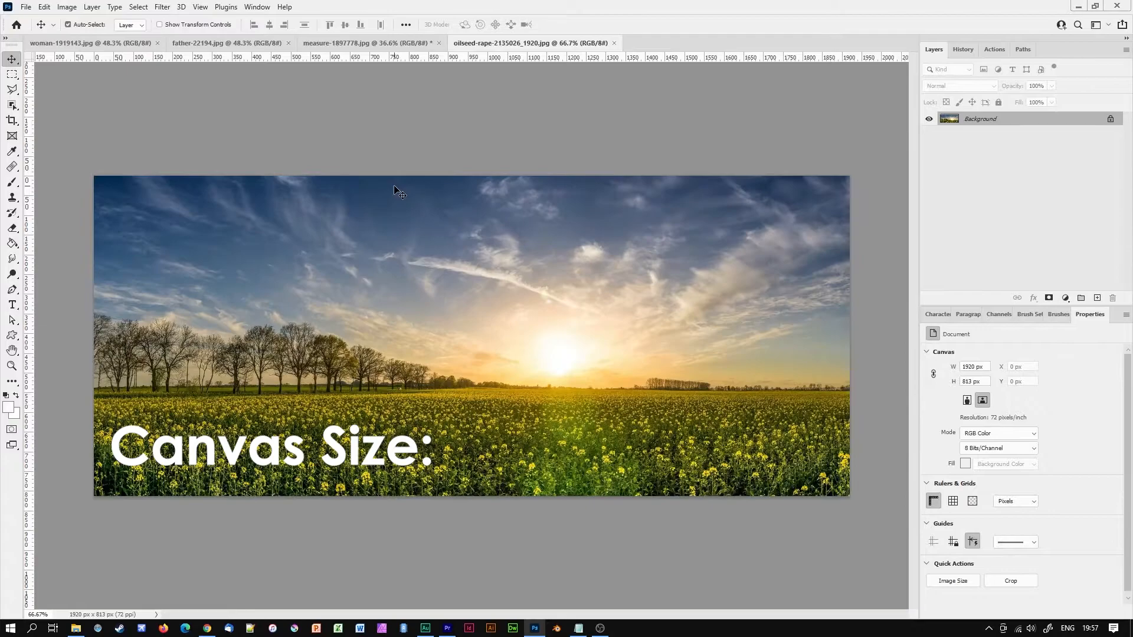
Try canvas widths 2500 and 2000 on the sunset photo, cancelling each time
click(66, 7)
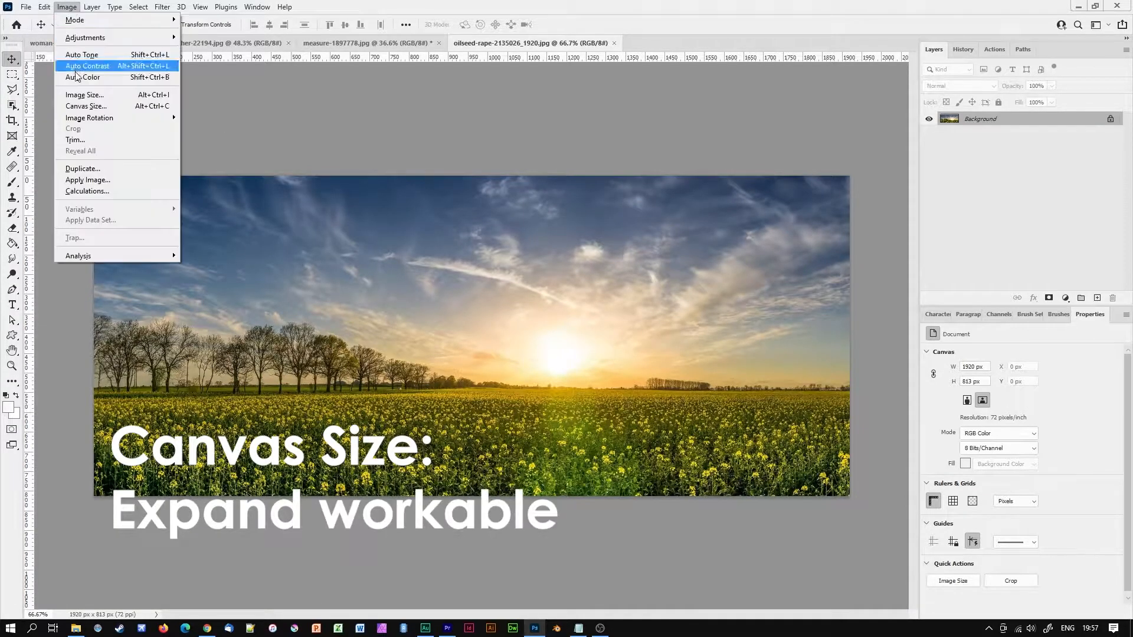
click(85, 106)
text(1)
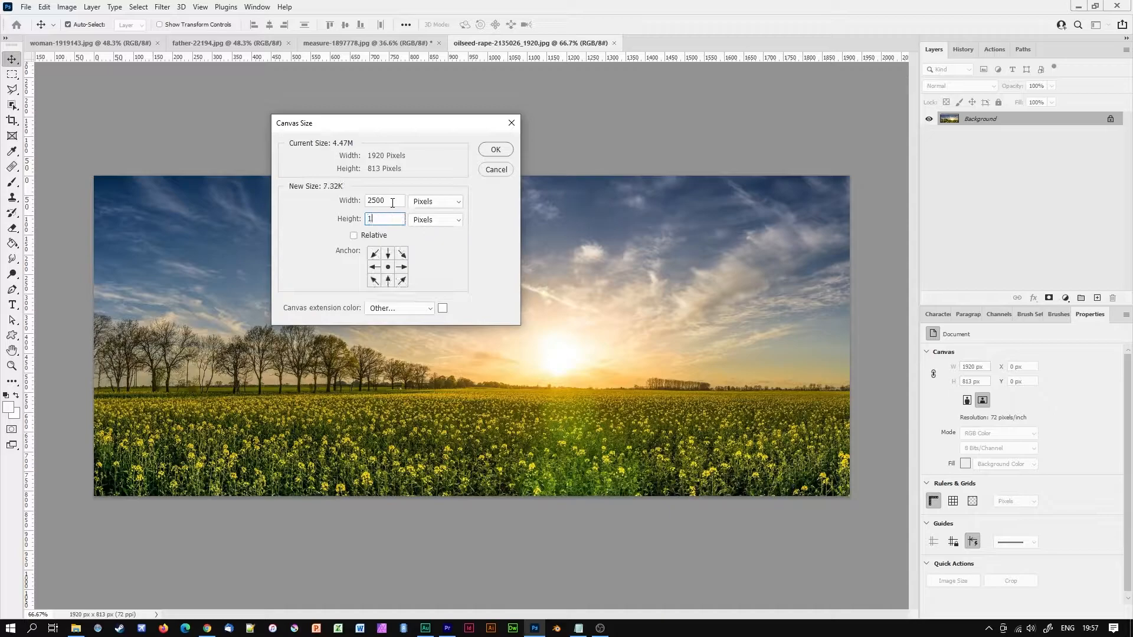
click(494, 150)
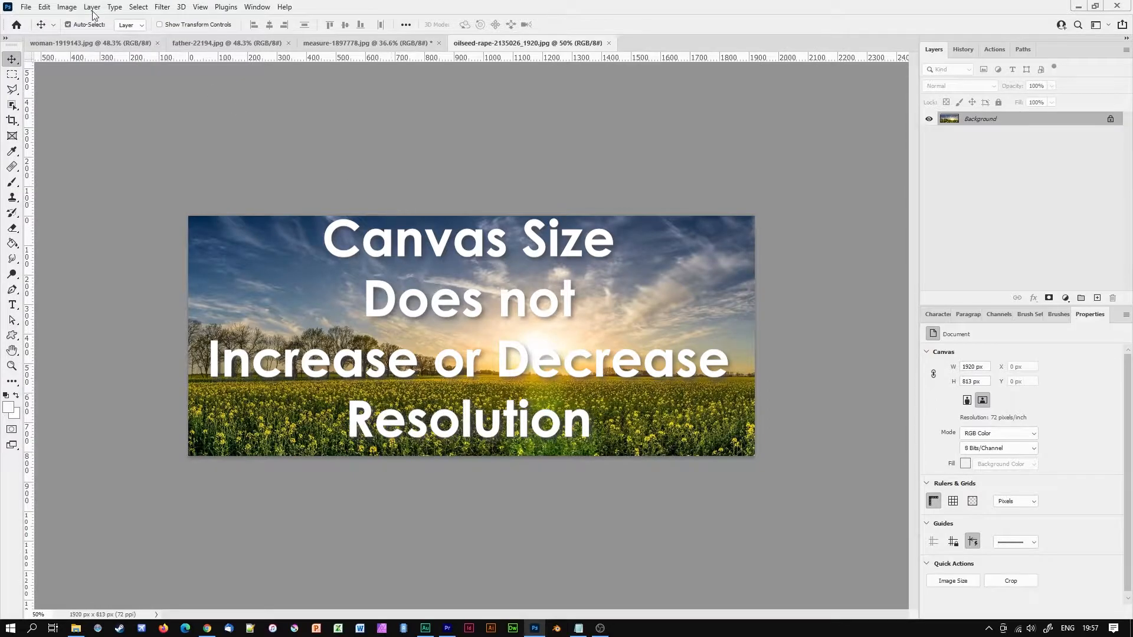
click(66, 7)
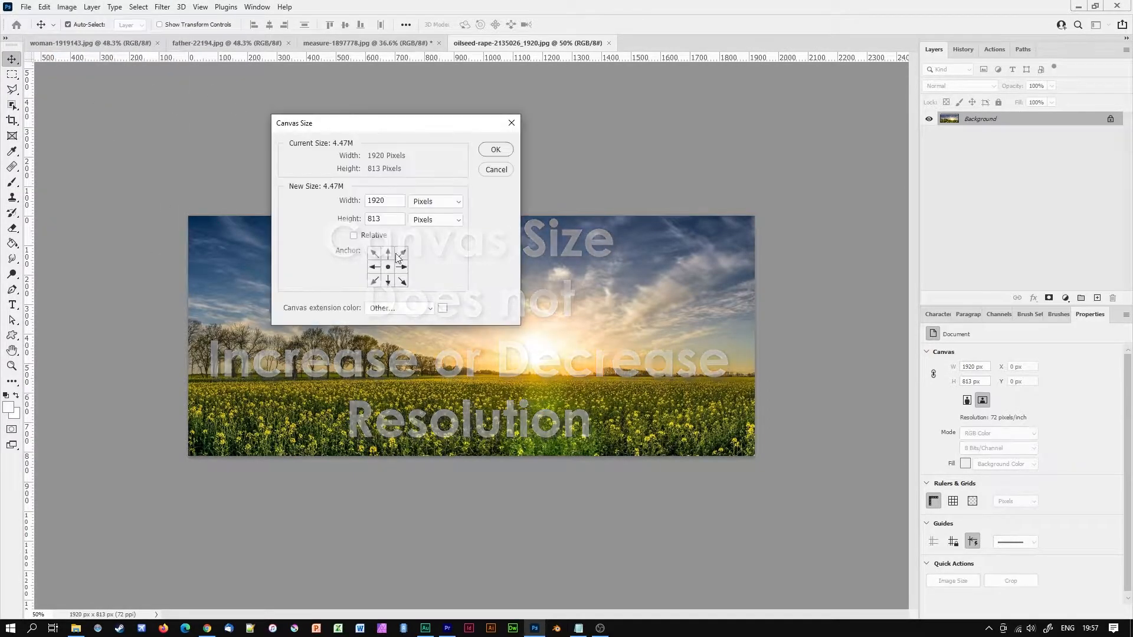
click(383, 201)
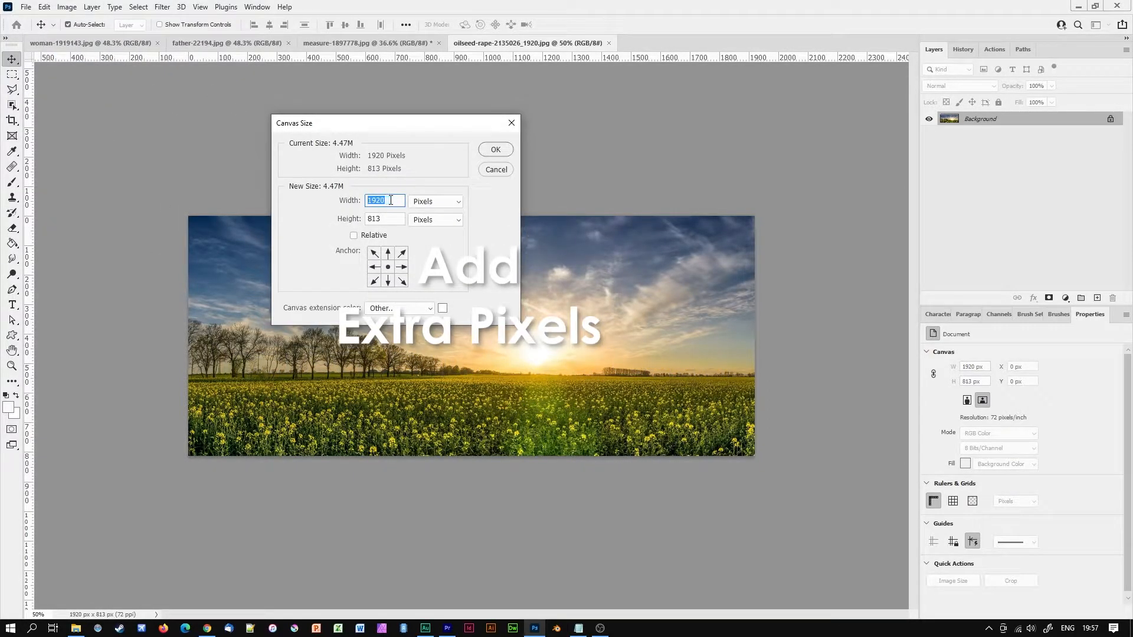
text(2000)
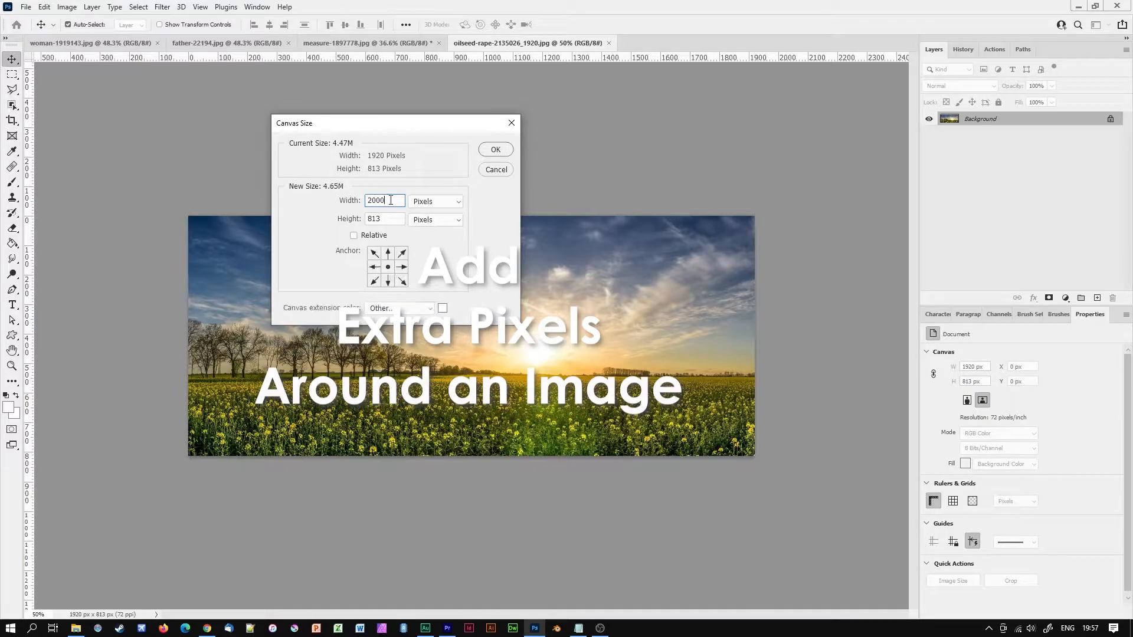
click(495, 150)
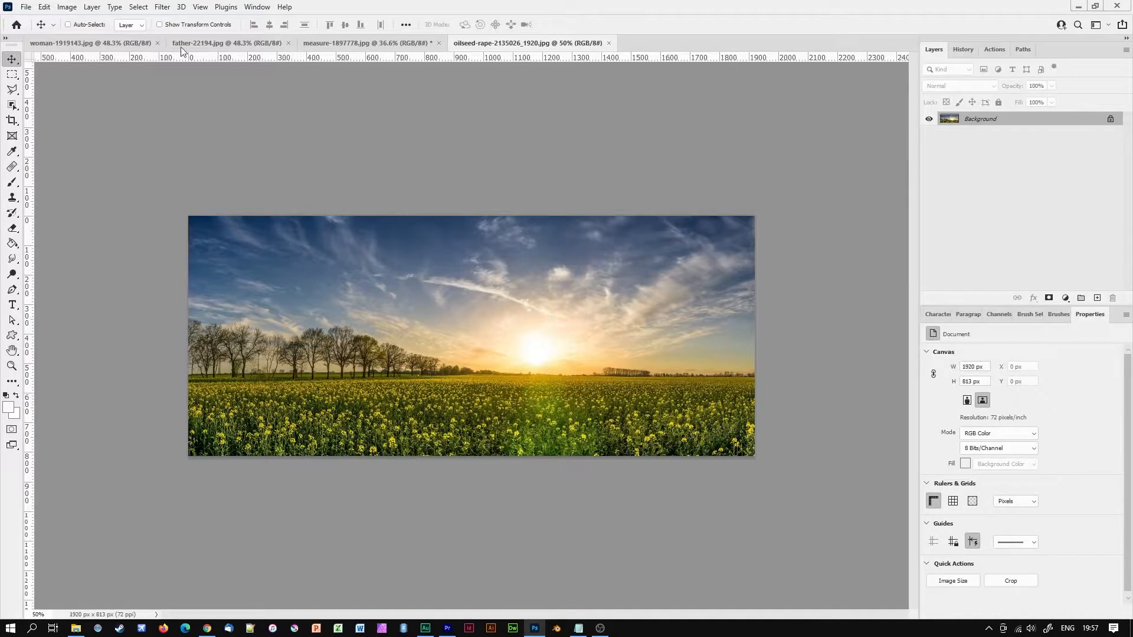
Try a canvas width of 150 and cancel, leaving the photo at 1920 × 813
click(66, 8)
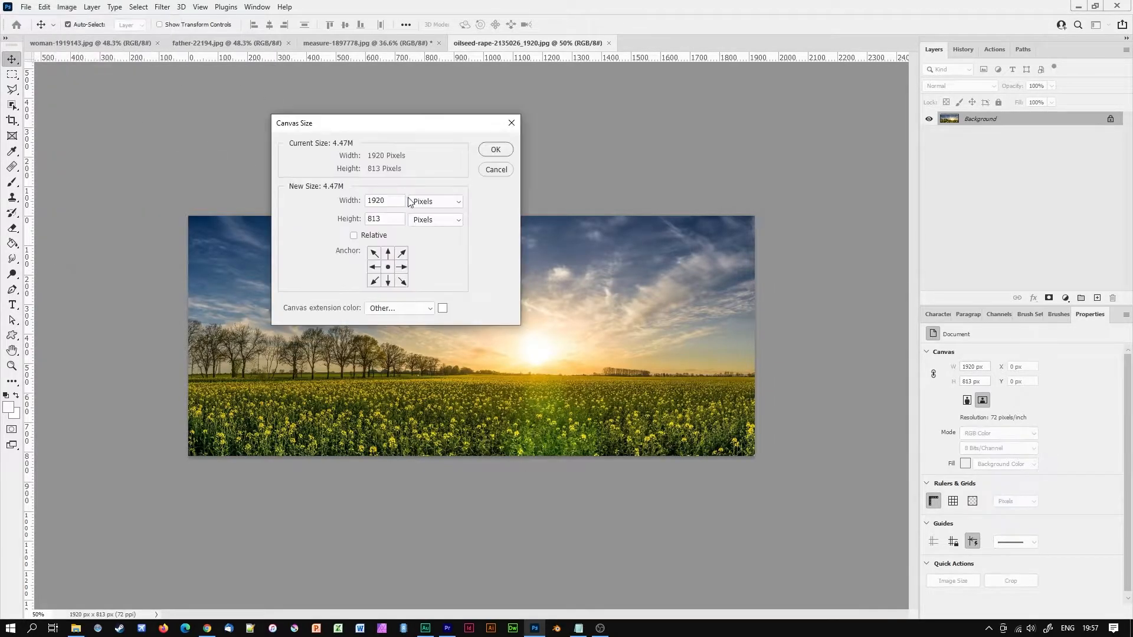
text(150)
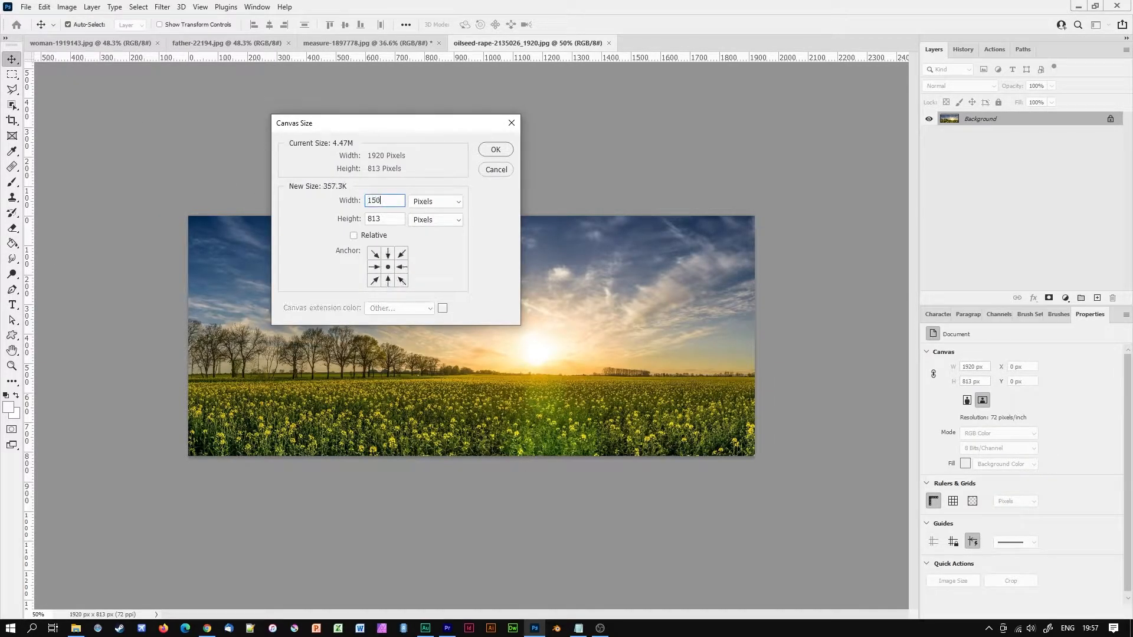
click(494, 150)
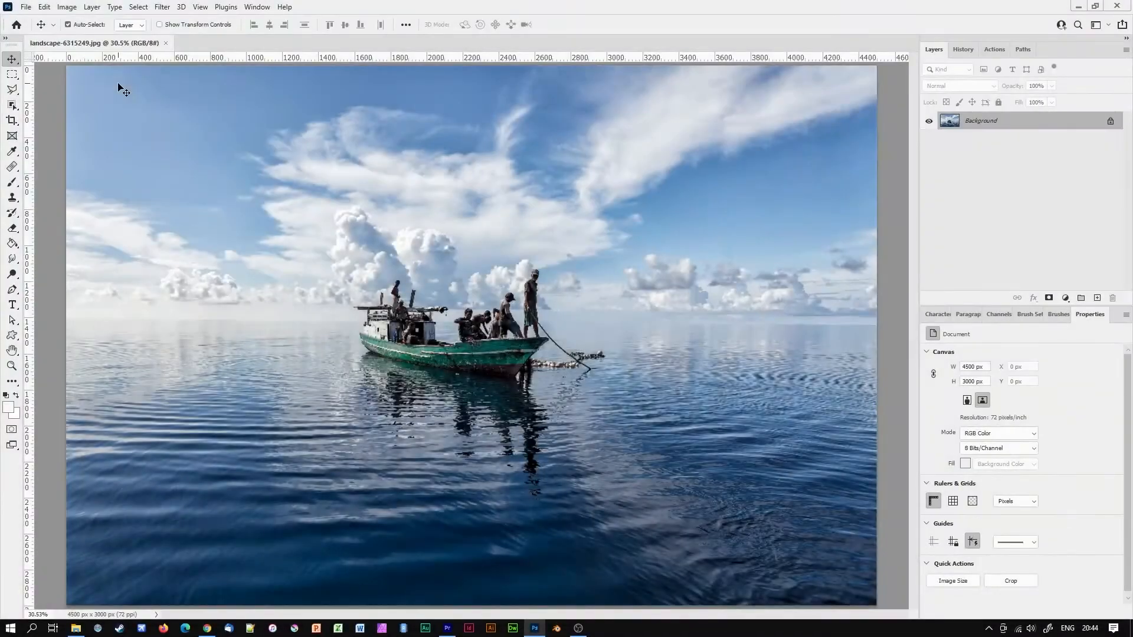
Bring up Image Size for the boat photo with Resample off, keeping 4500 × 3000 pixels
click(66, 7)
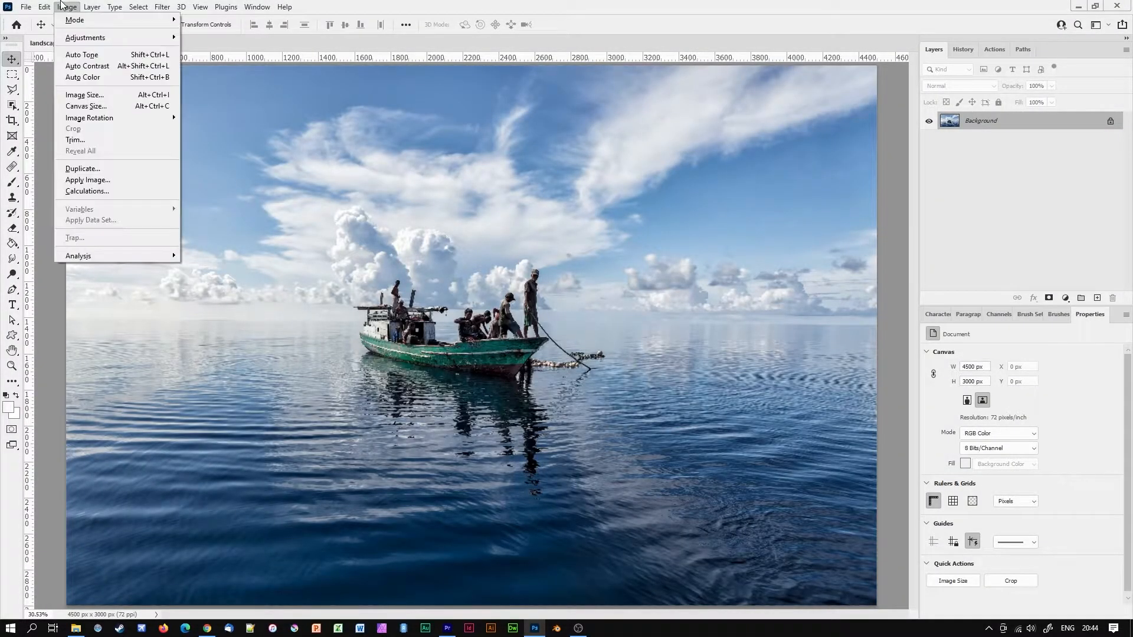
click(83, 94)
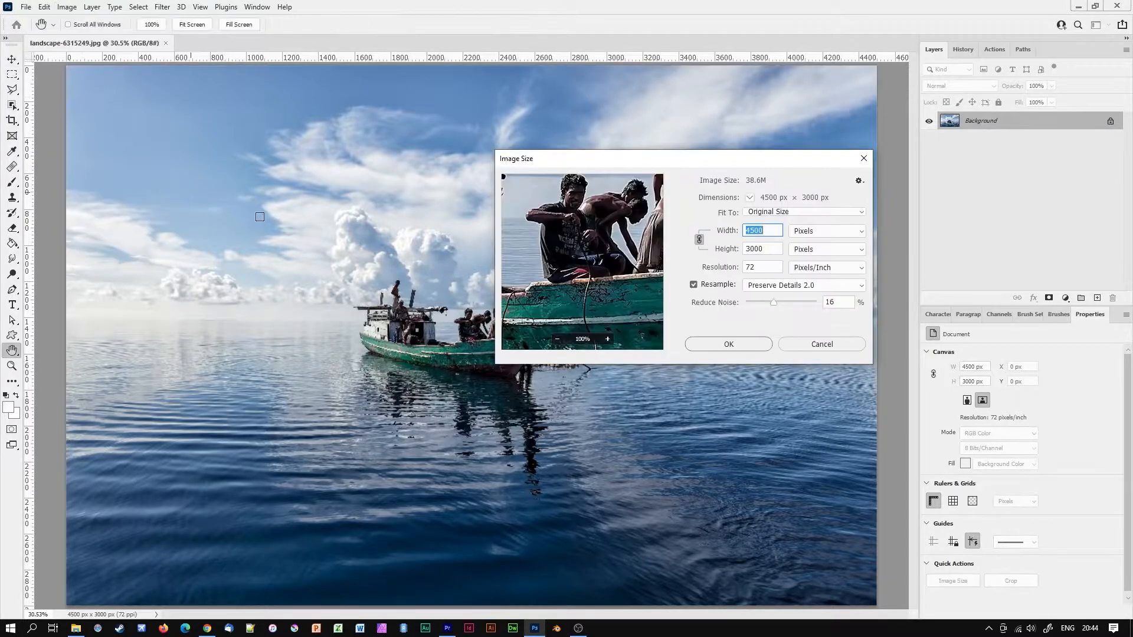
drag(680, 158, 556, 107)
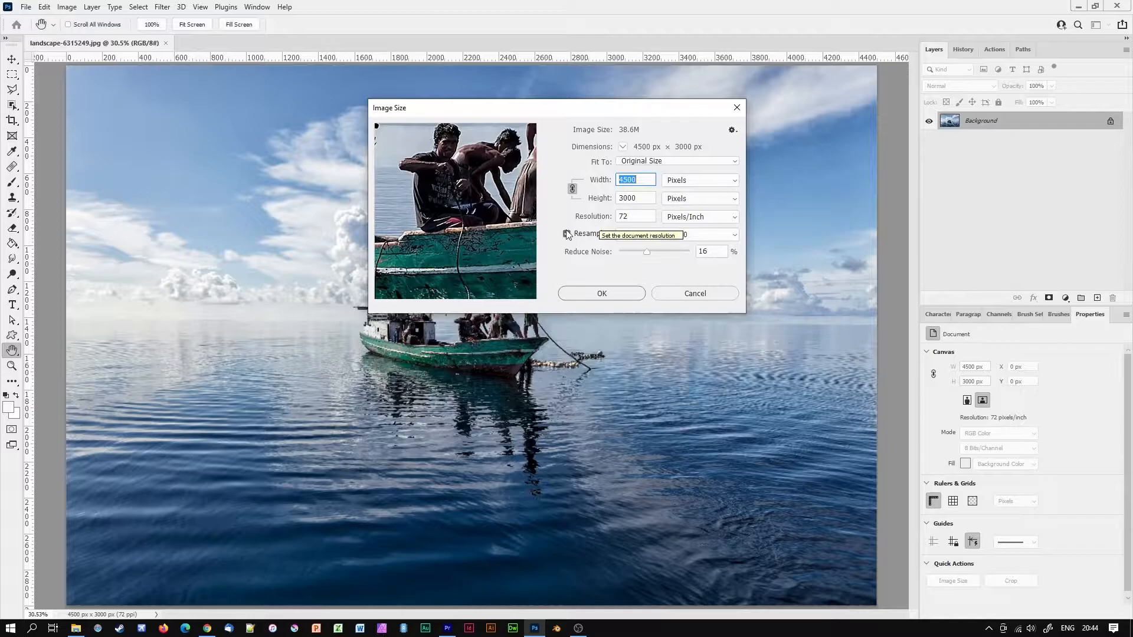
click(568, 234)
text(15)
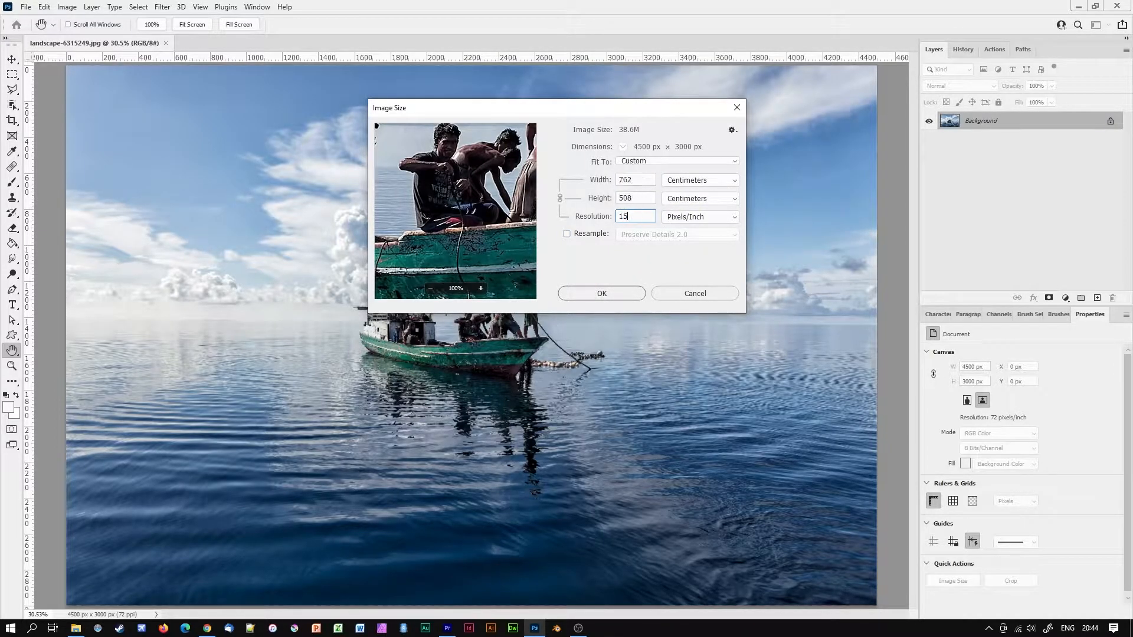
text(1)
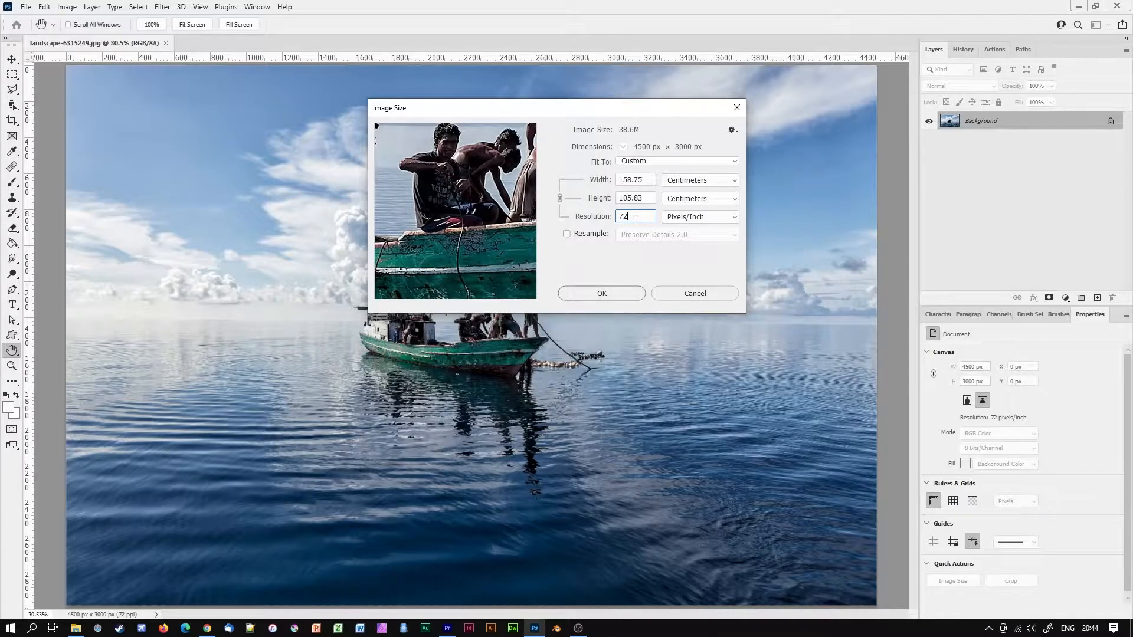
Enter a resolution of 288 pixels per inch, giving a 39.69 × 26.46 cm print size
text(2)
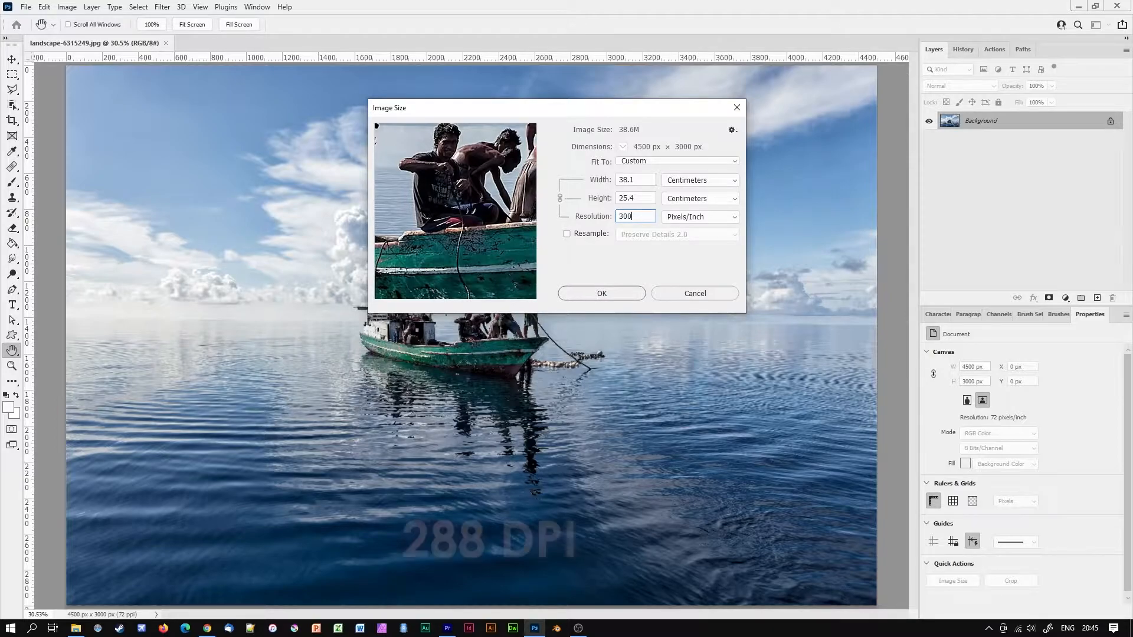
text(288)
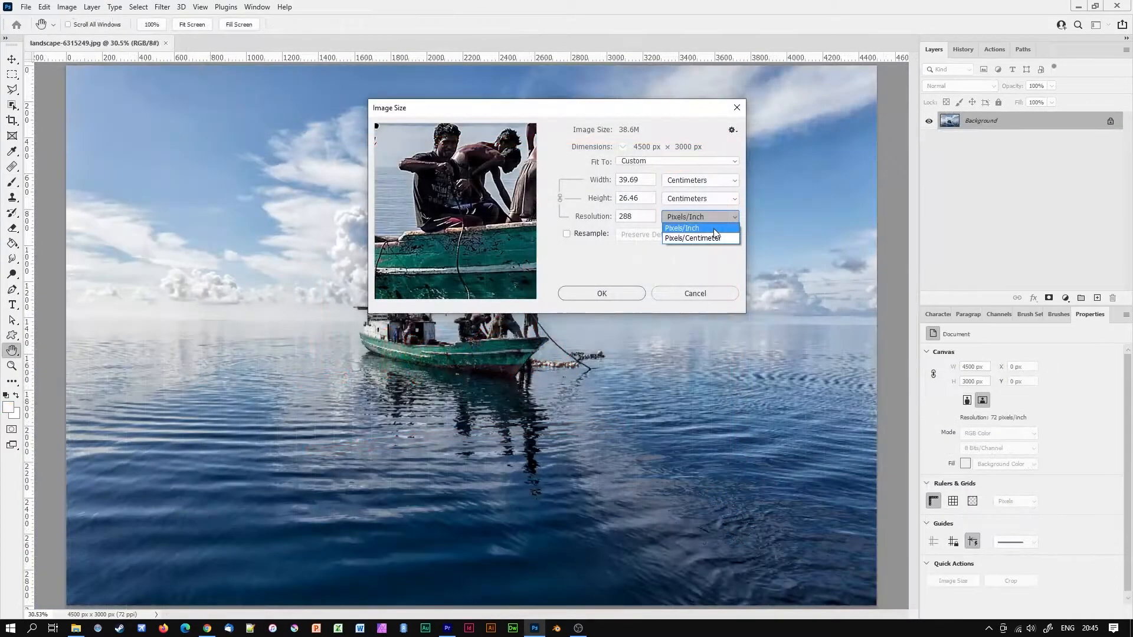
mouse_move(692, 239)
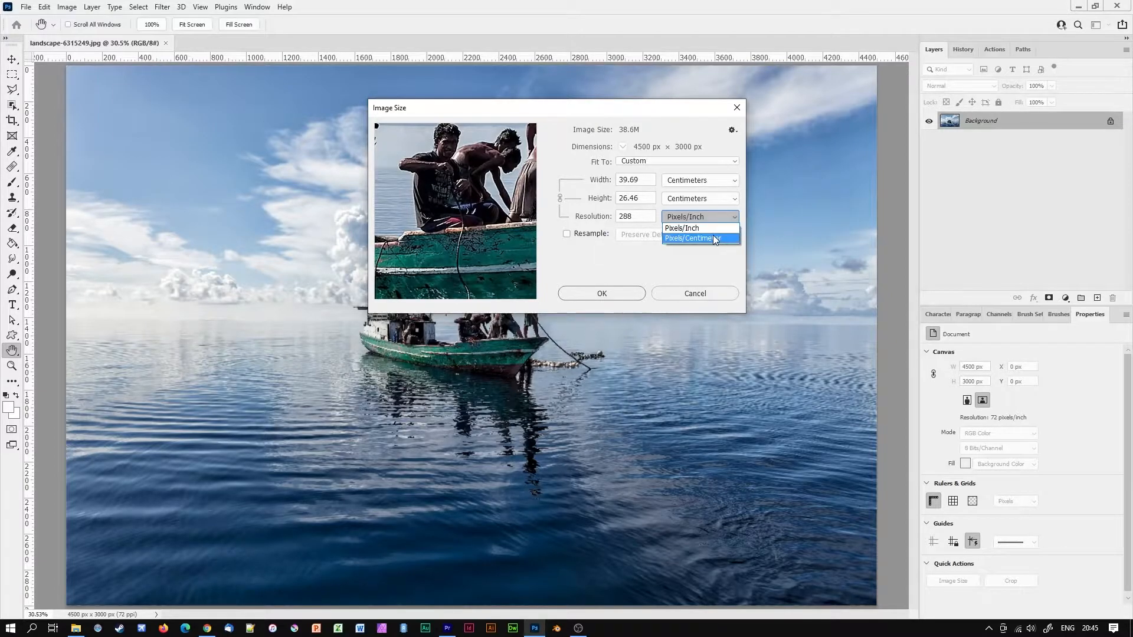
click(681, 228)
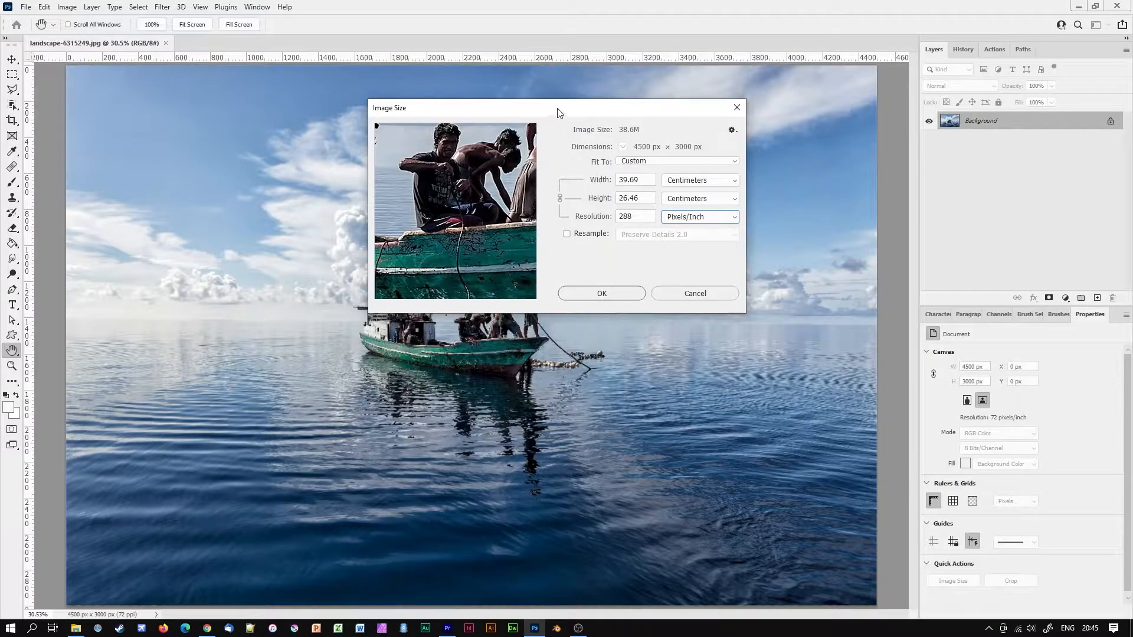
drag(556, 107, 631, 143)
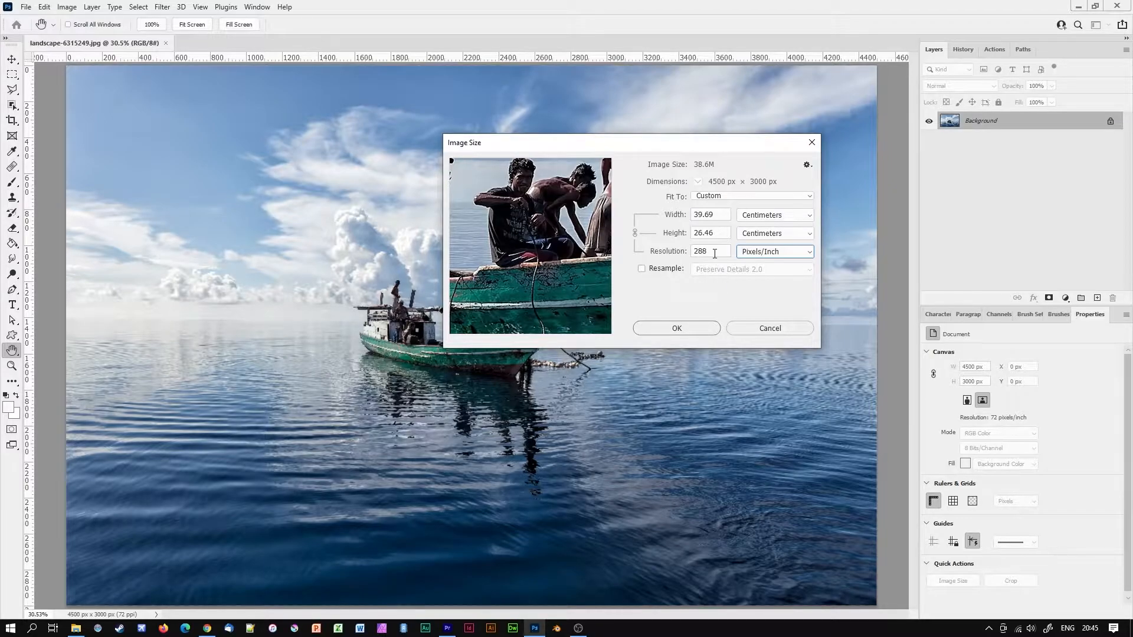
text(28)
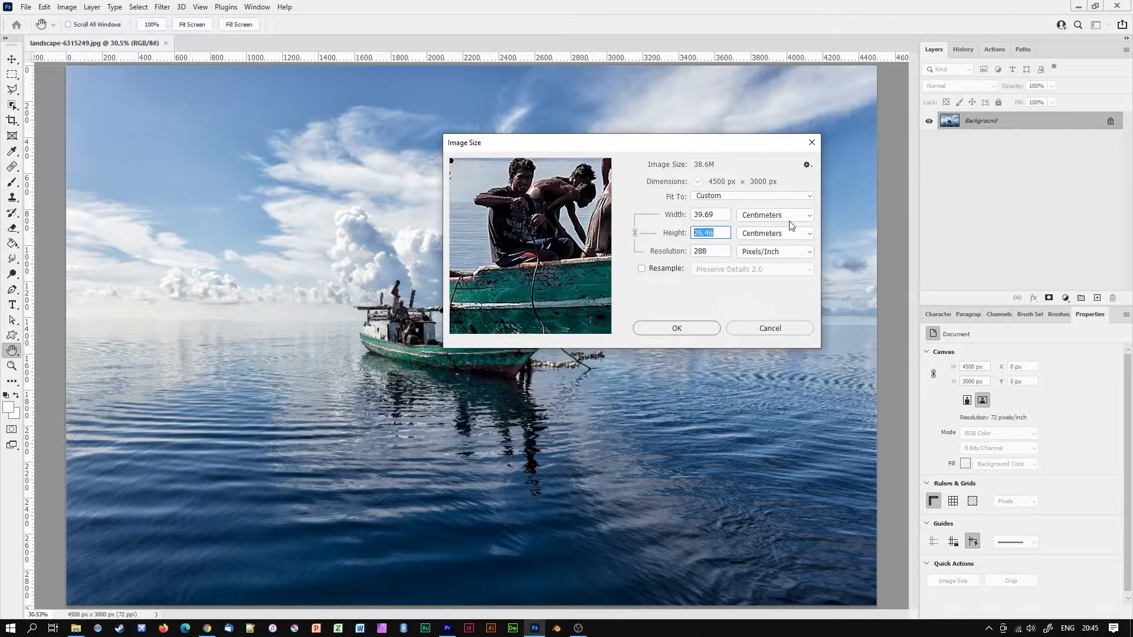
mouse_move(794, 219)
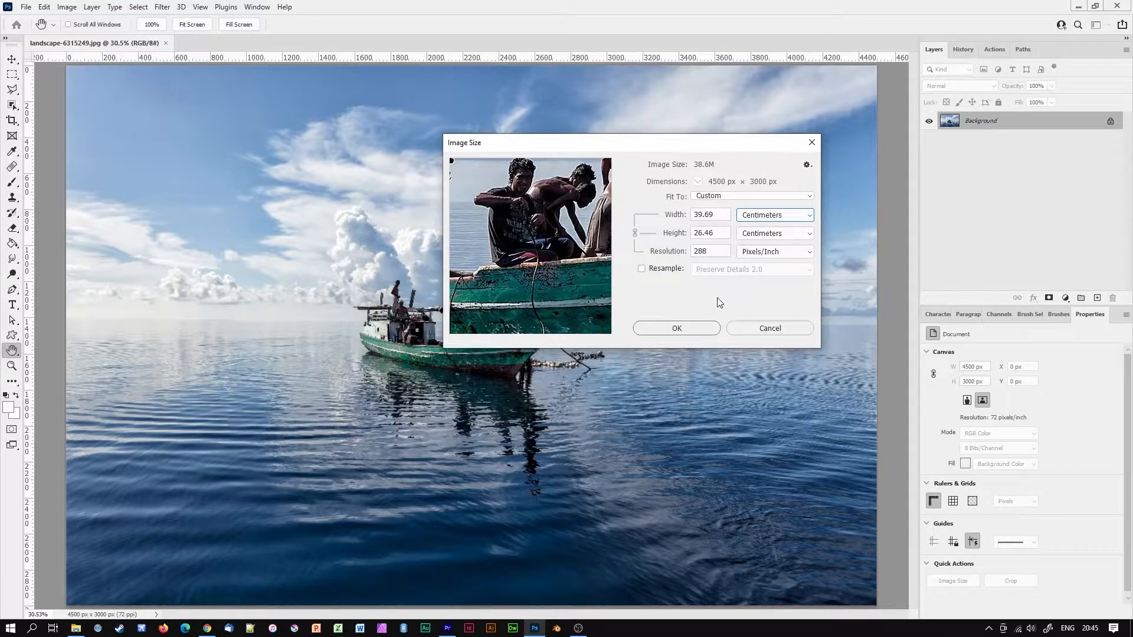
mouse_move(714, 312)
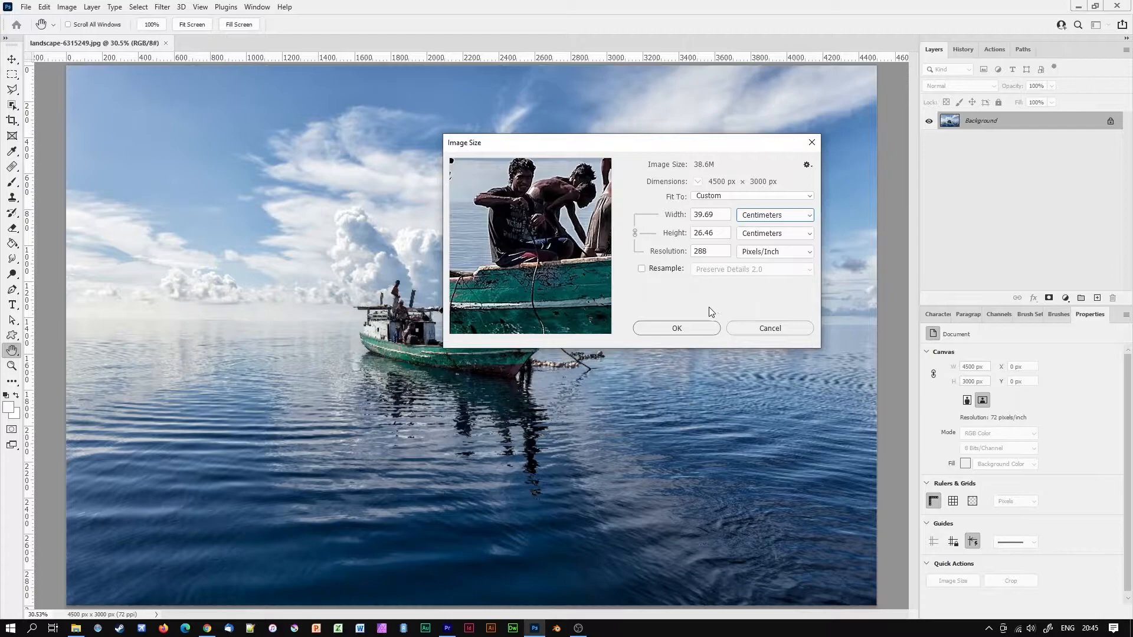
Apply 288 ppi, convert to CMYK and save as landscape-6315249-print.jpg
click(675, 328)
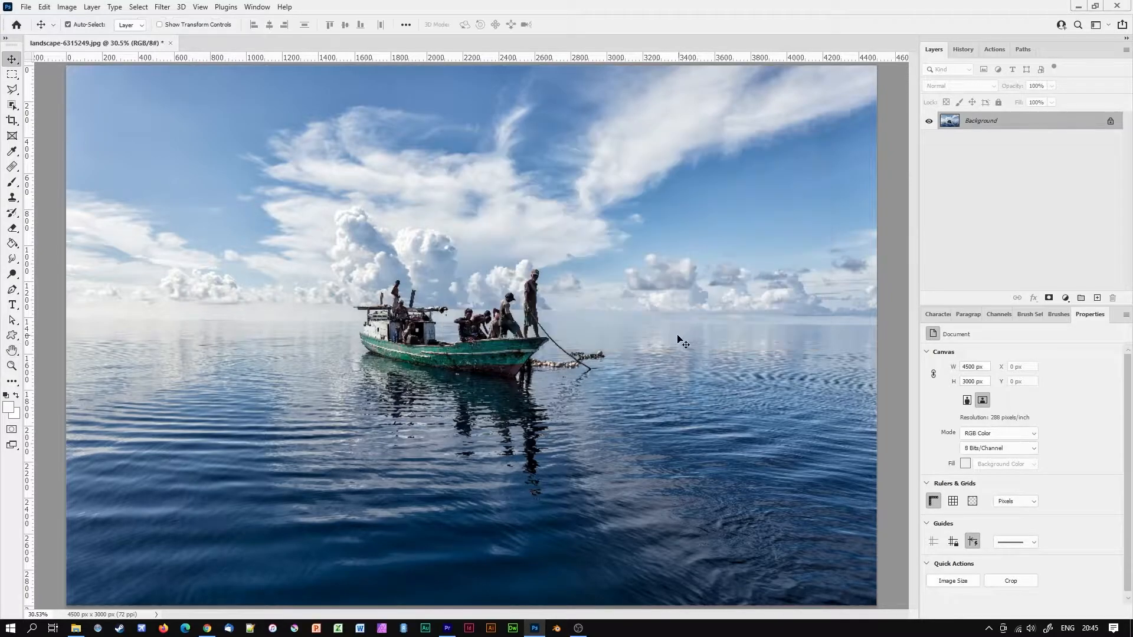
click(66, 7)
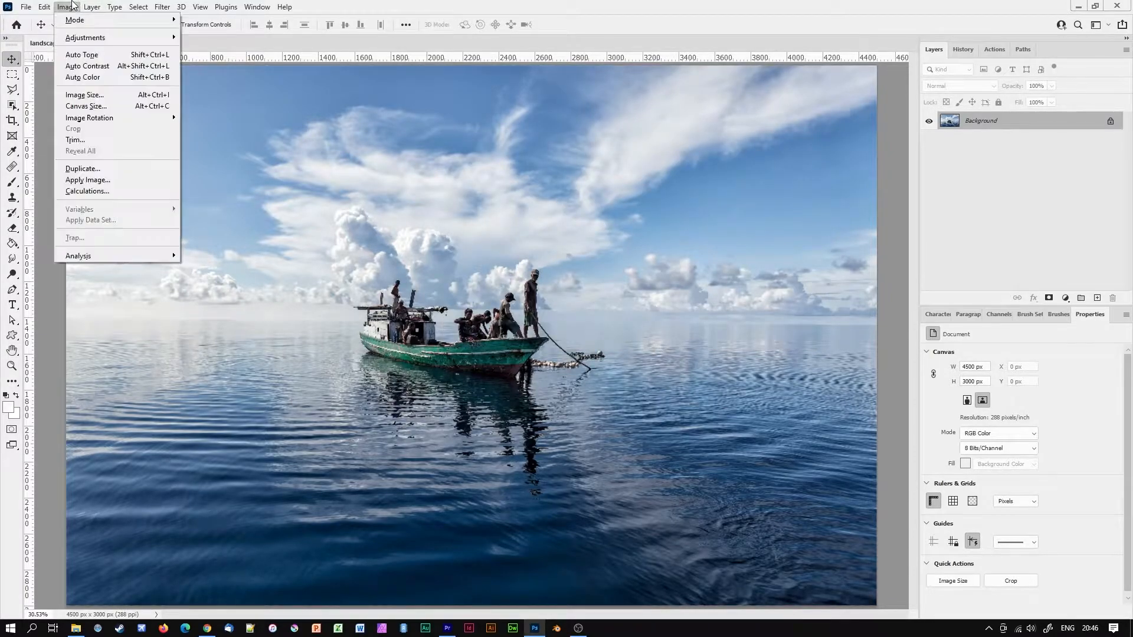
mouse_move(74, 20)
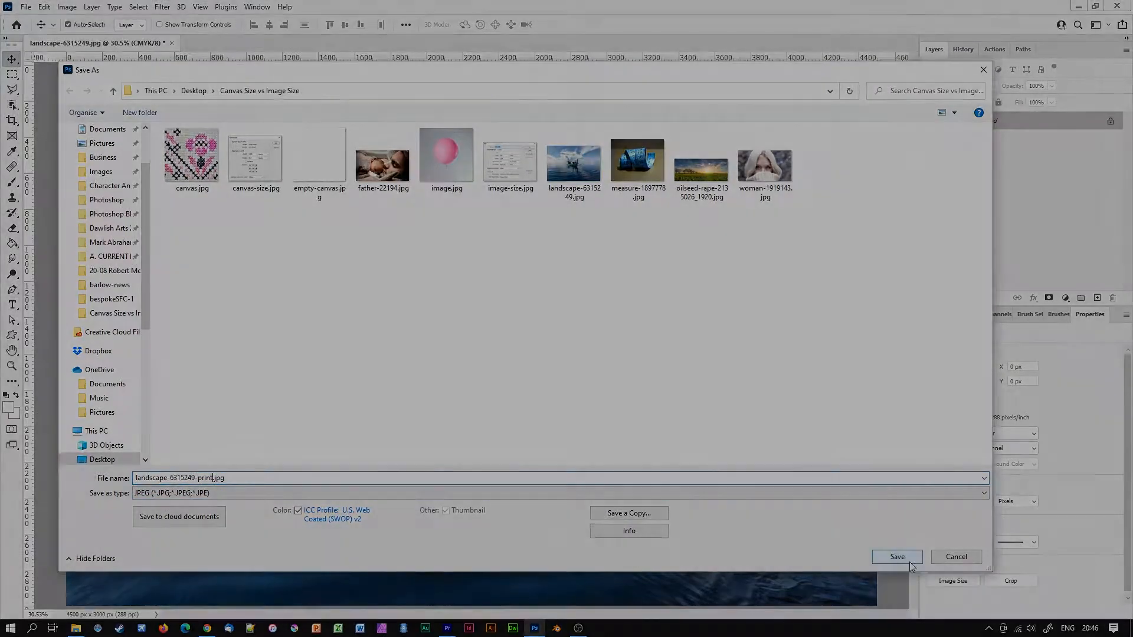
click(896, 556)
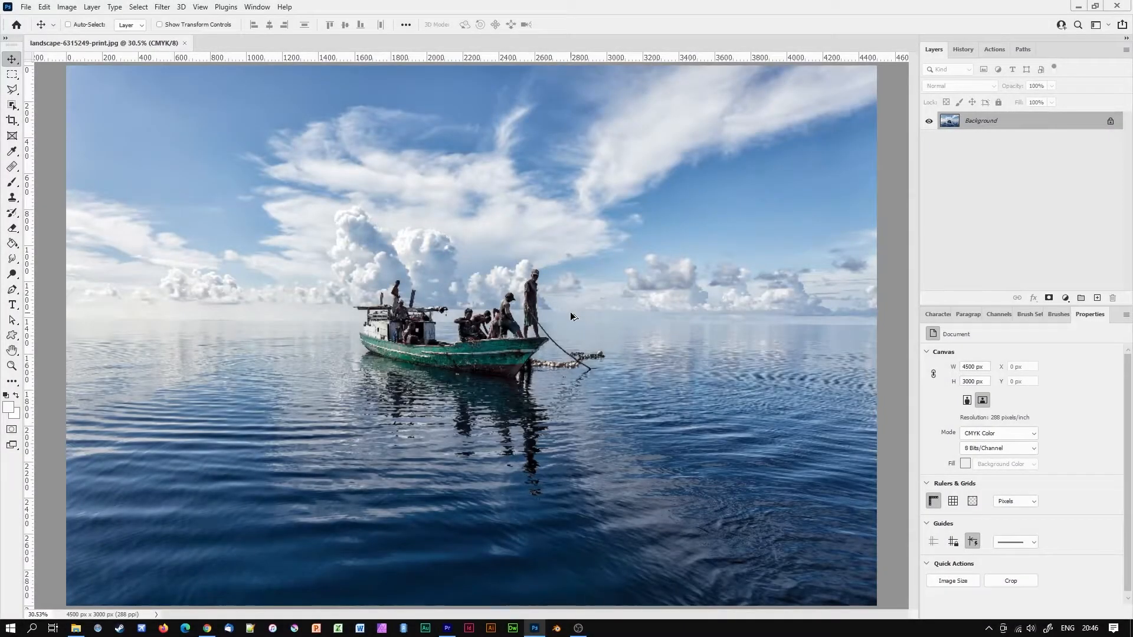
click(952, 580)
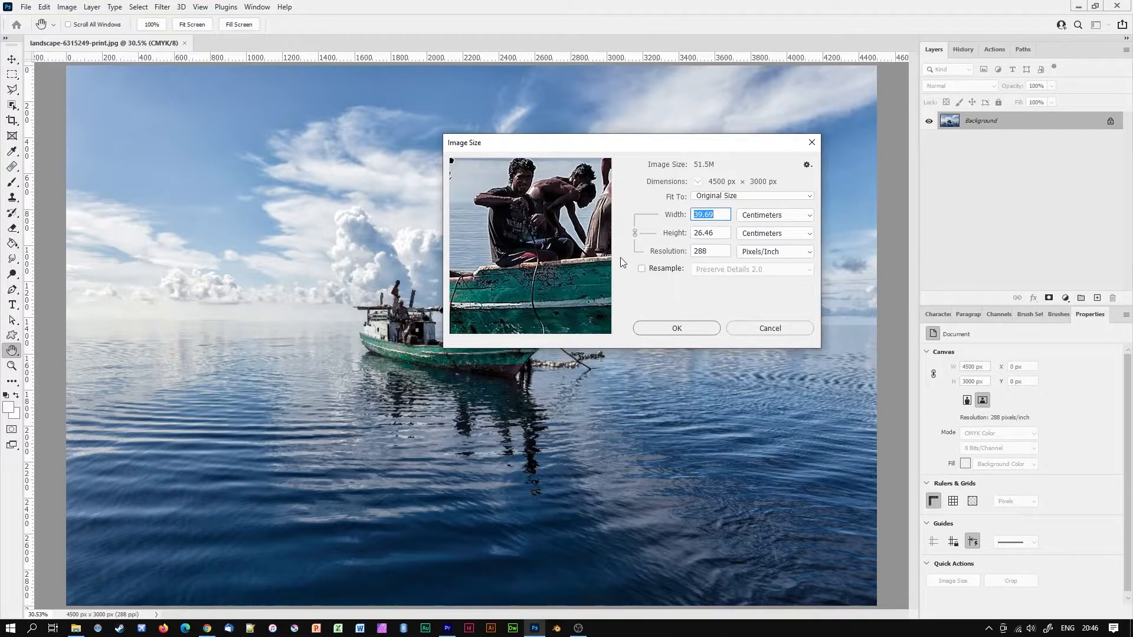
Turn Resample on, measure in pixels and enter a width of 1920
click(642, 269)
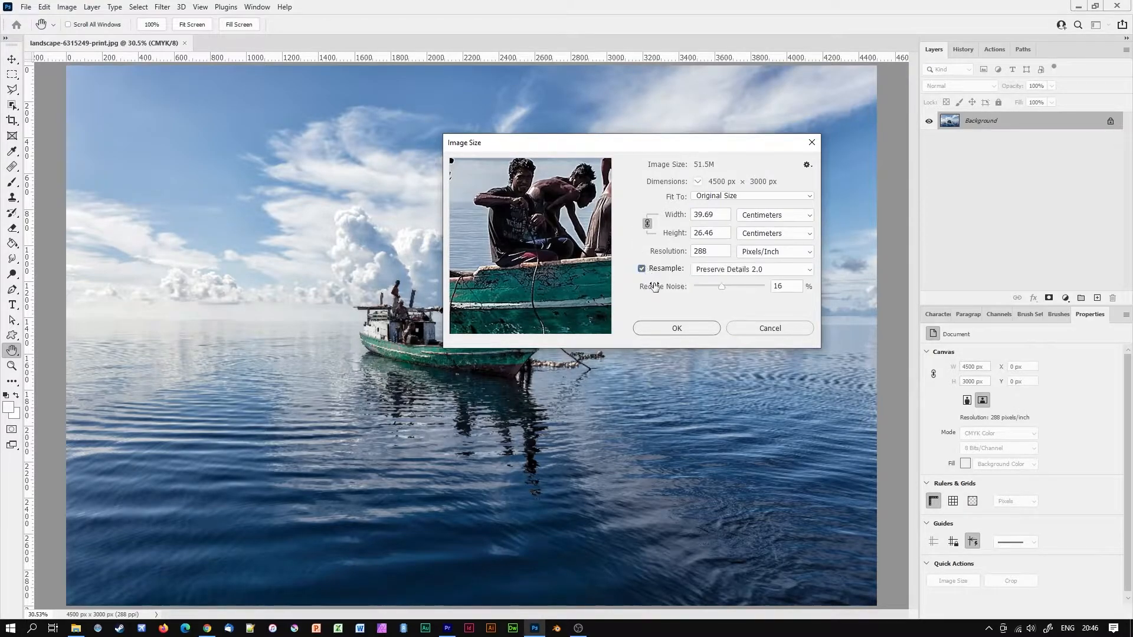
mouse_move(657, 311)
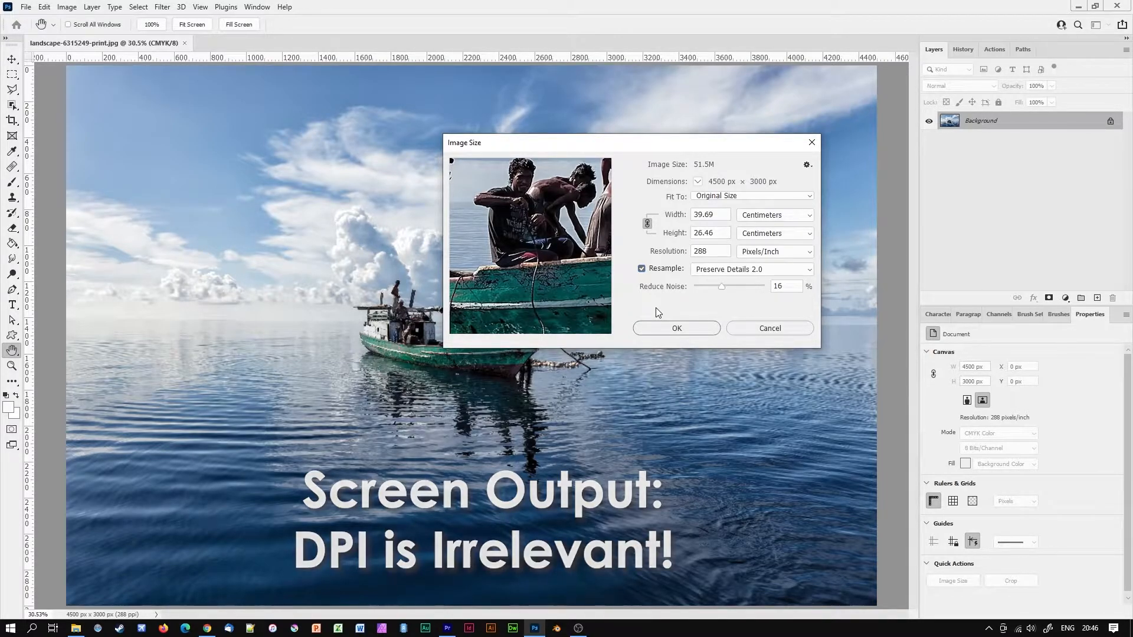
click(774, 214)
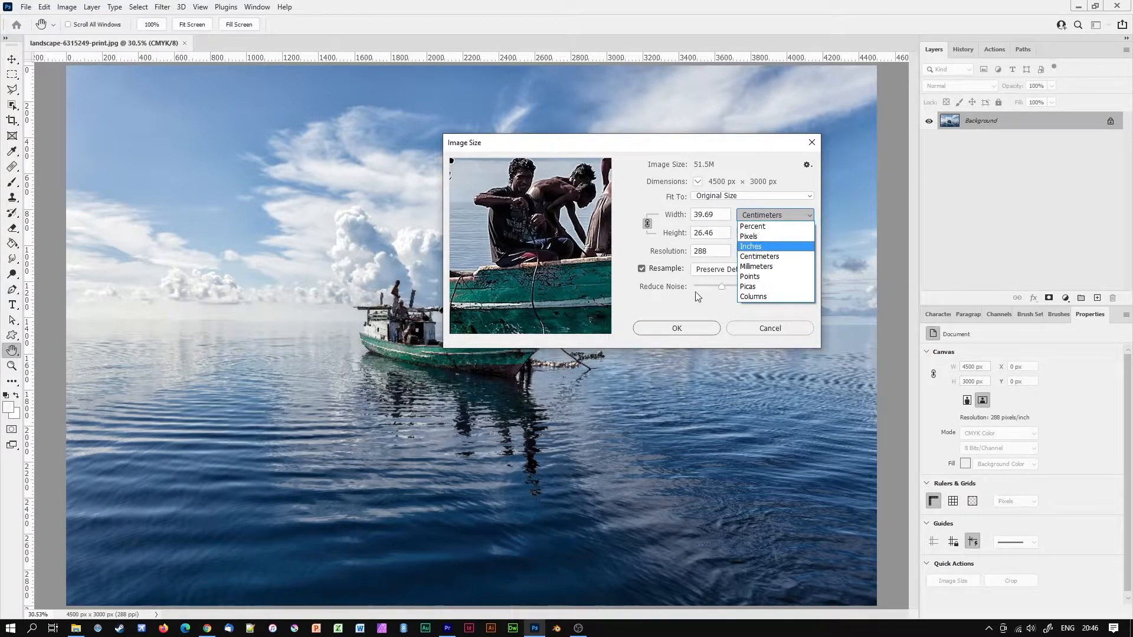
click(759, 256)
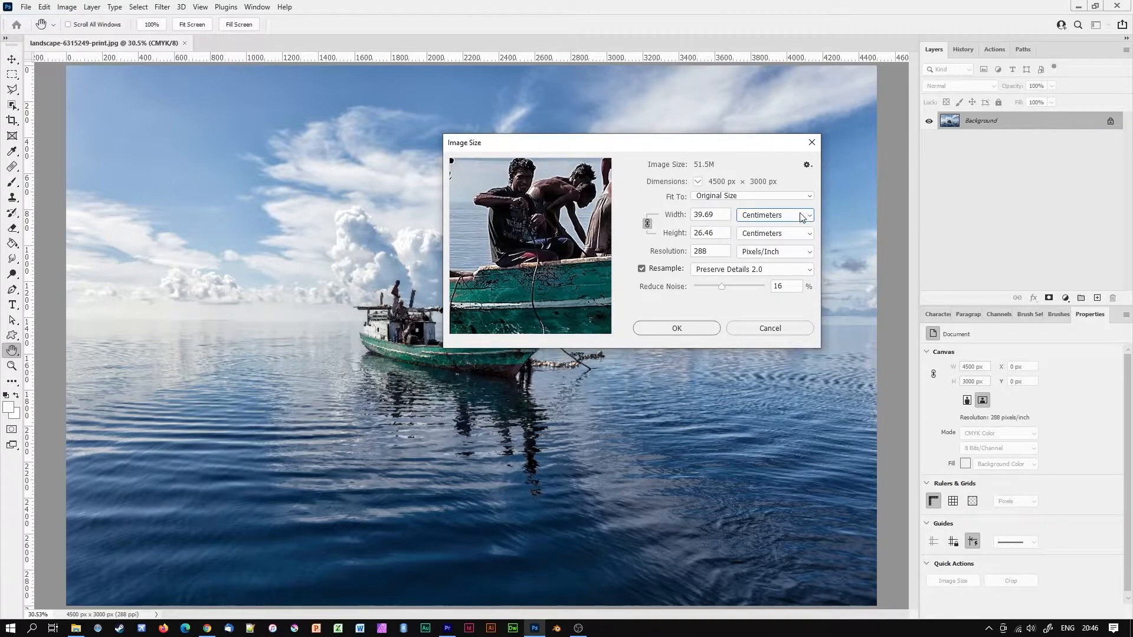
click(774, 215)
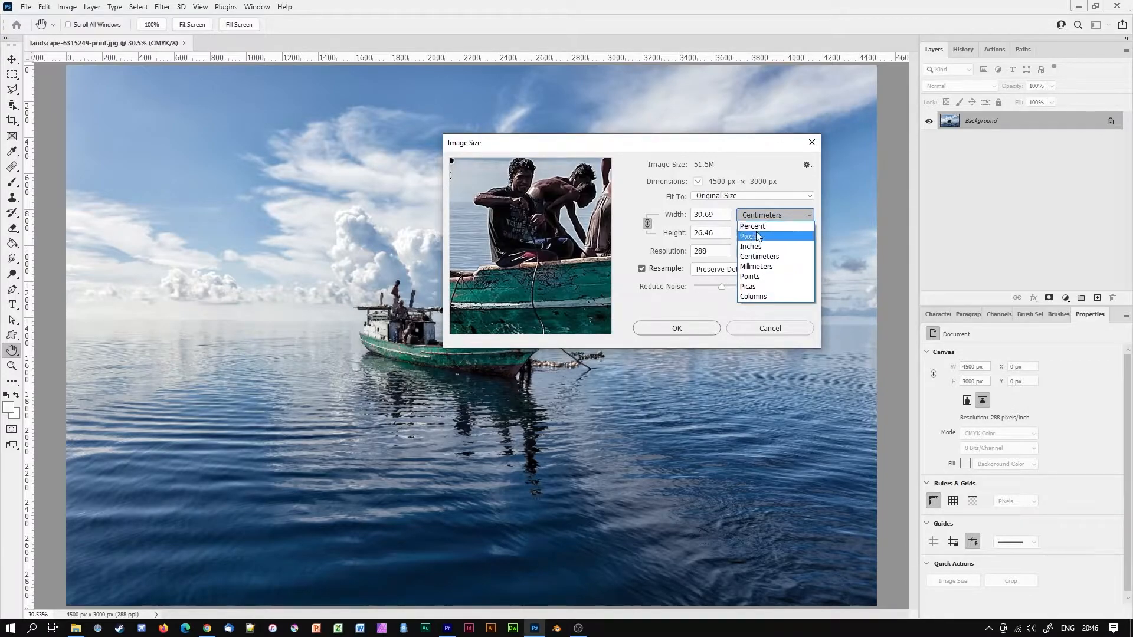
click(750, 236)
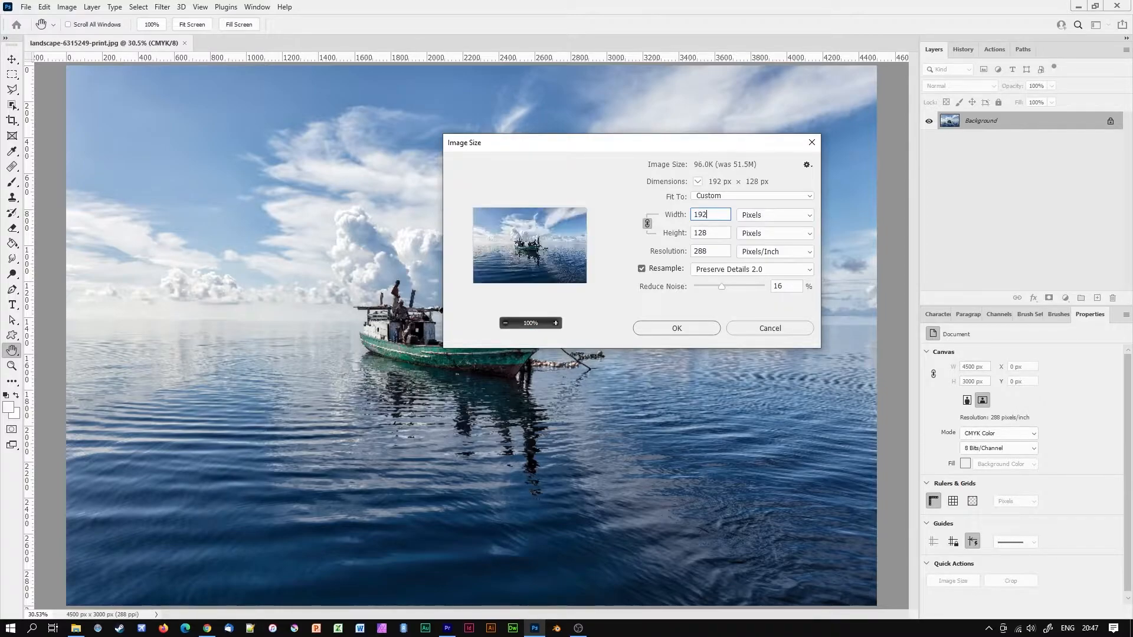
text(1920)
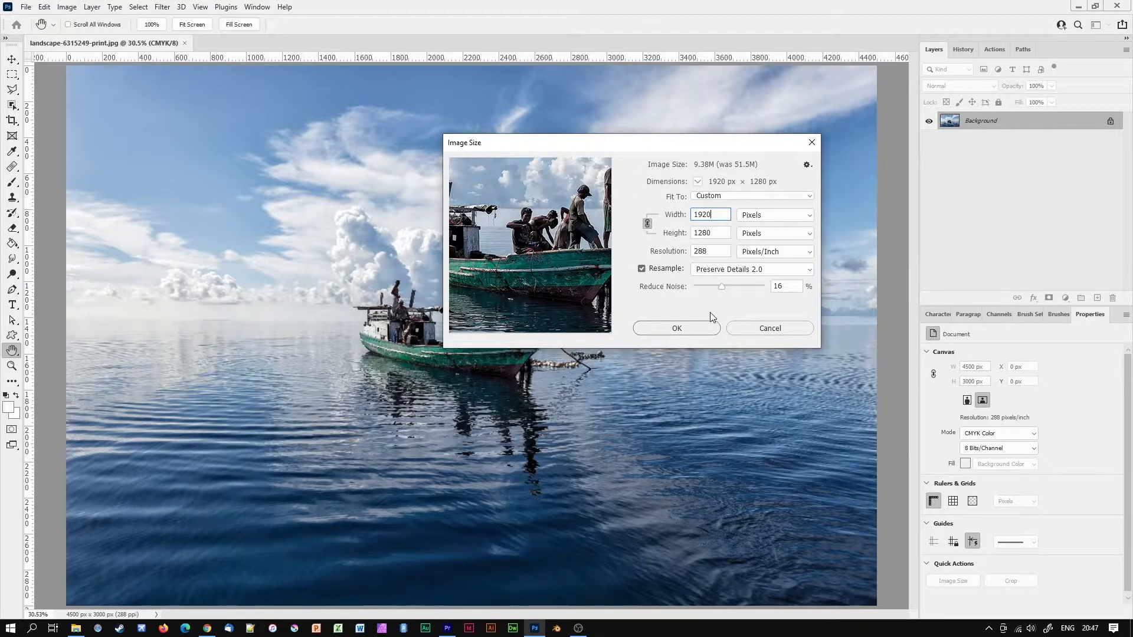
Resample the boat photo to 1920 × 1280 and save it as landscape-6315249-web.jpg
triple_click(709, 214)
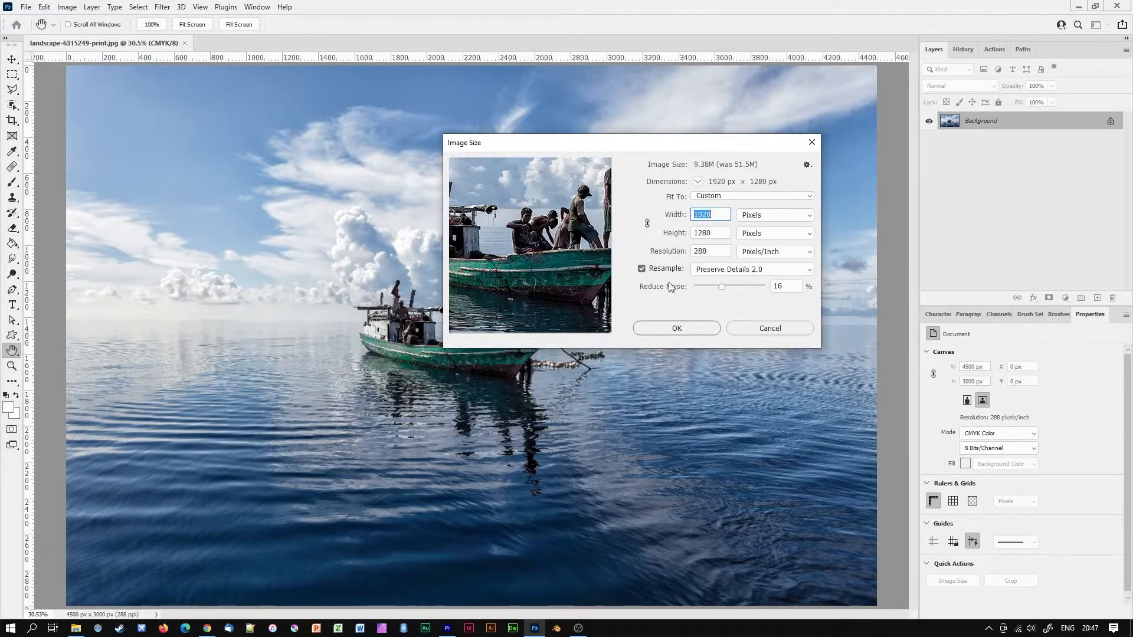
click(709, 232)
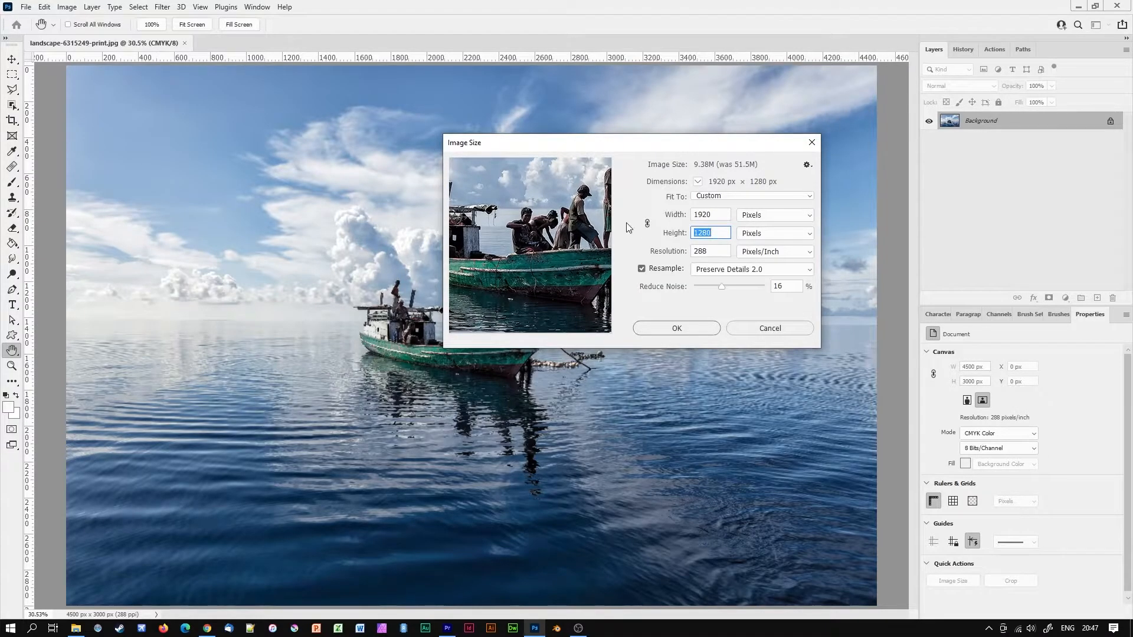
click(751, 196)
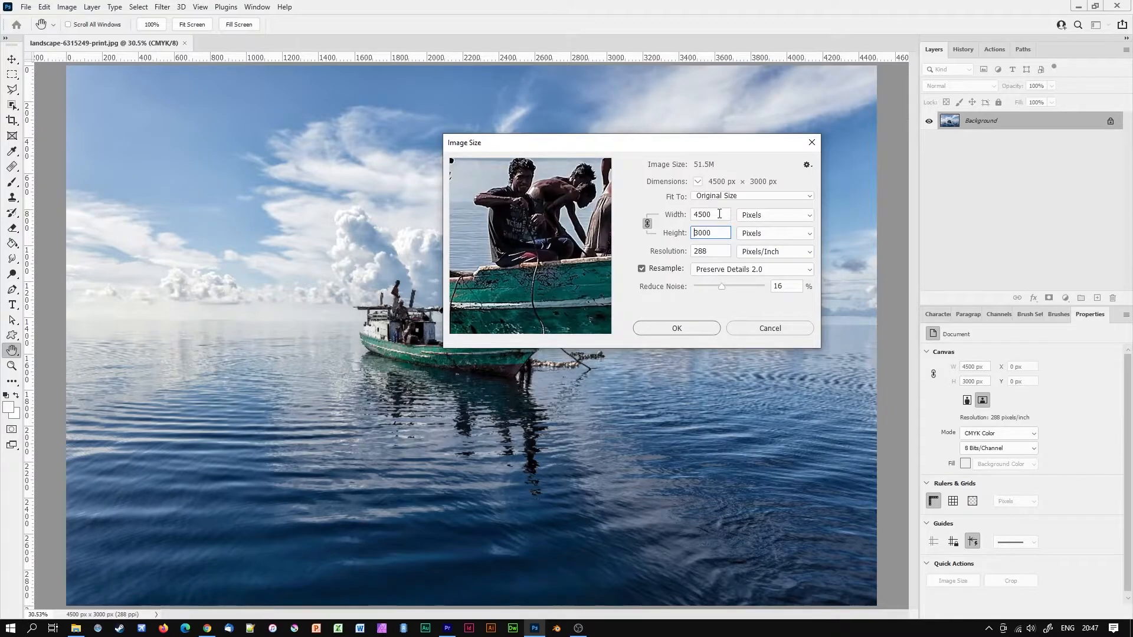
text(1920)
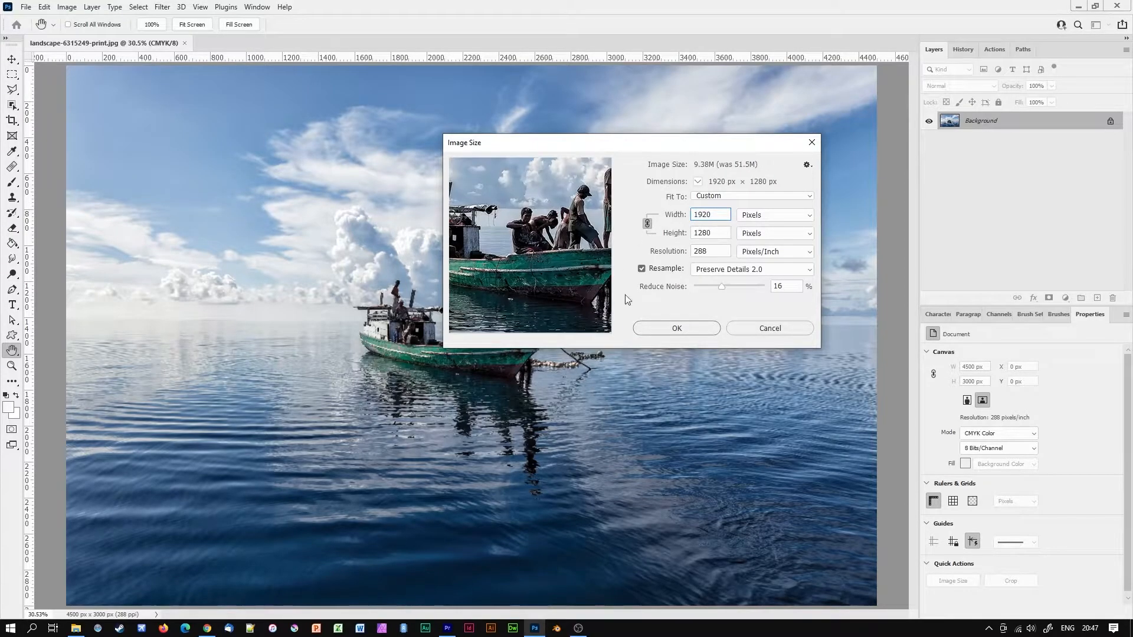
click(676, 328)
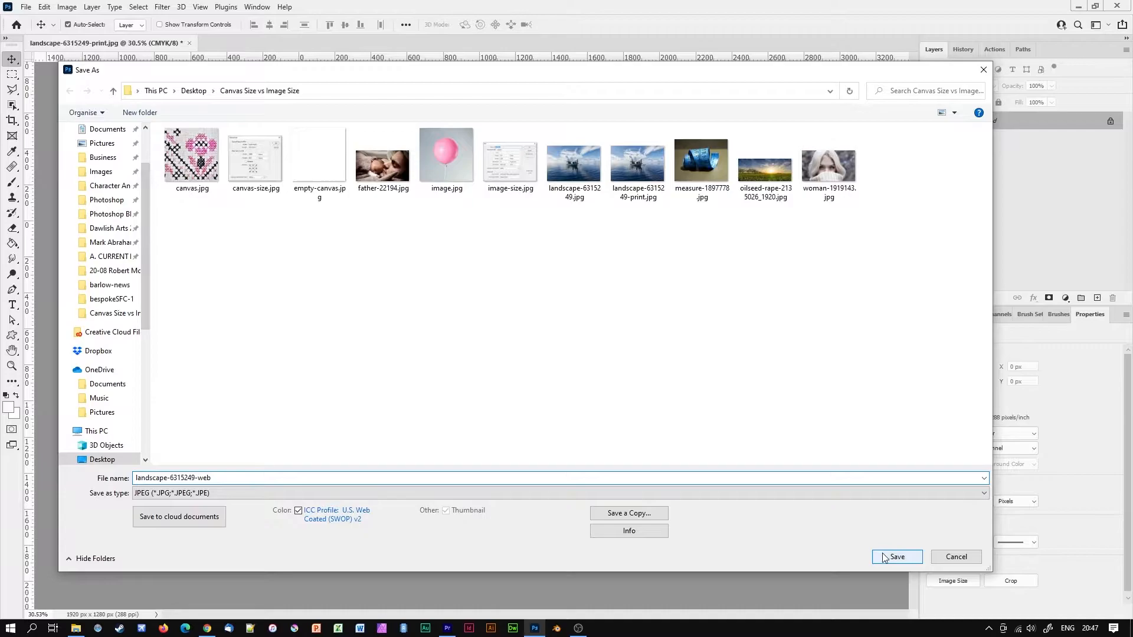
click(896, 557)
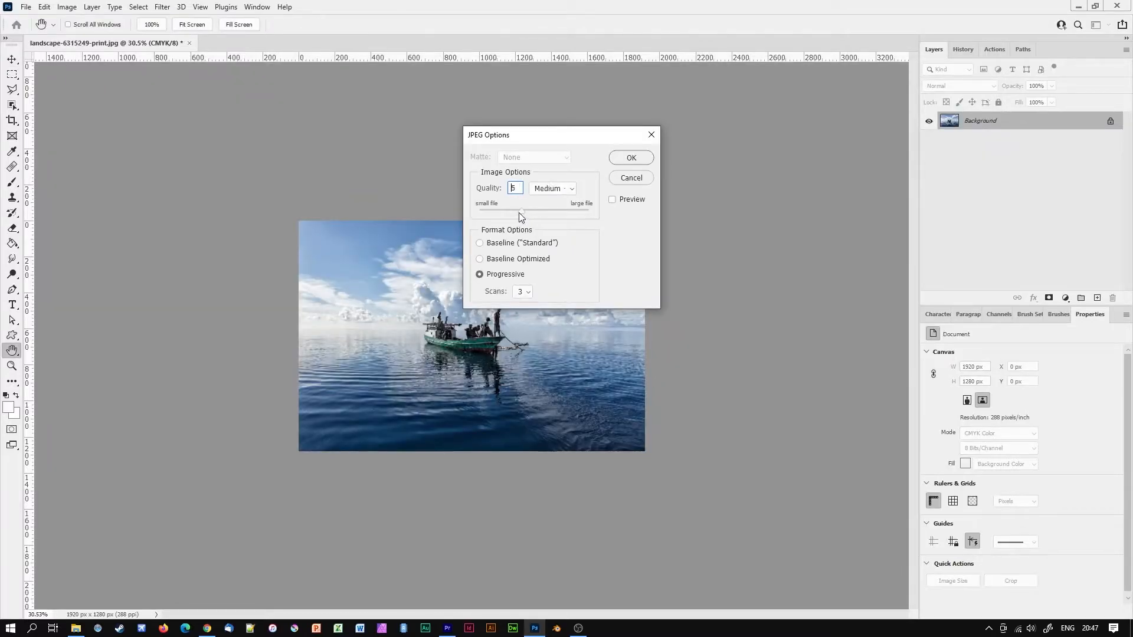
click(629, 157)
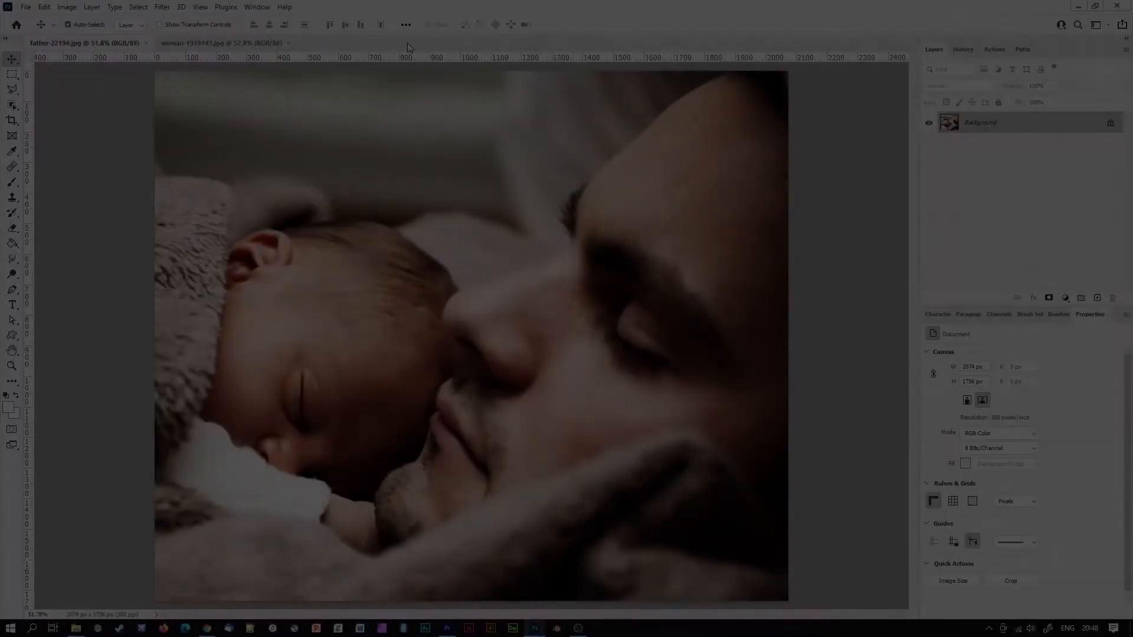
Bring the father photo forward and show its Canvas Size at 2074 × 1736 pixels
click(221, 42)
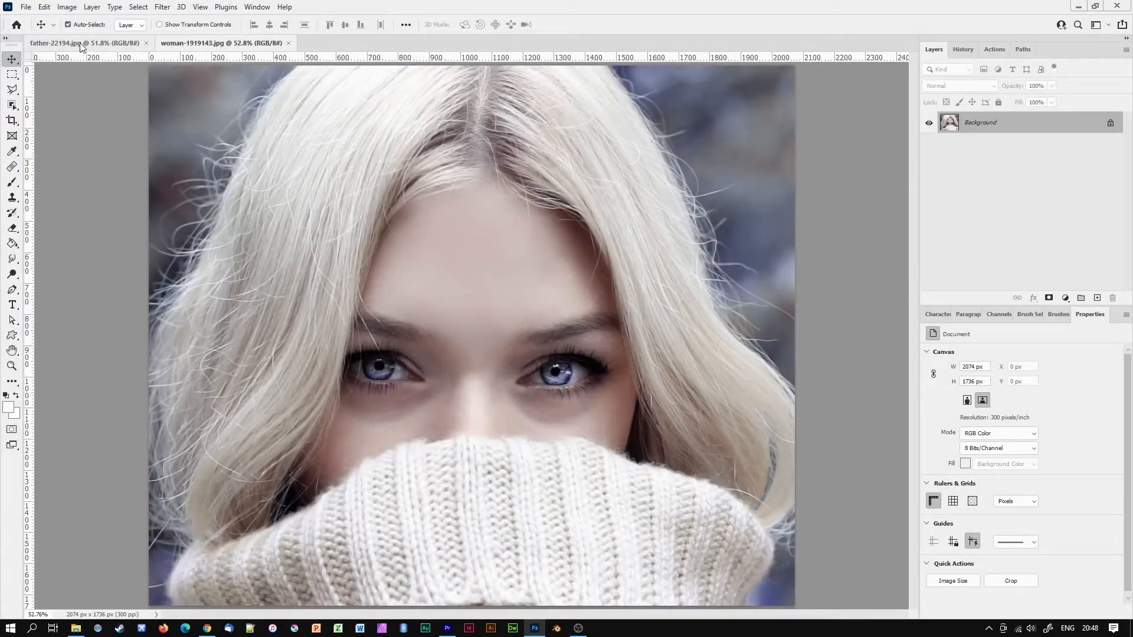
click(65, 42)
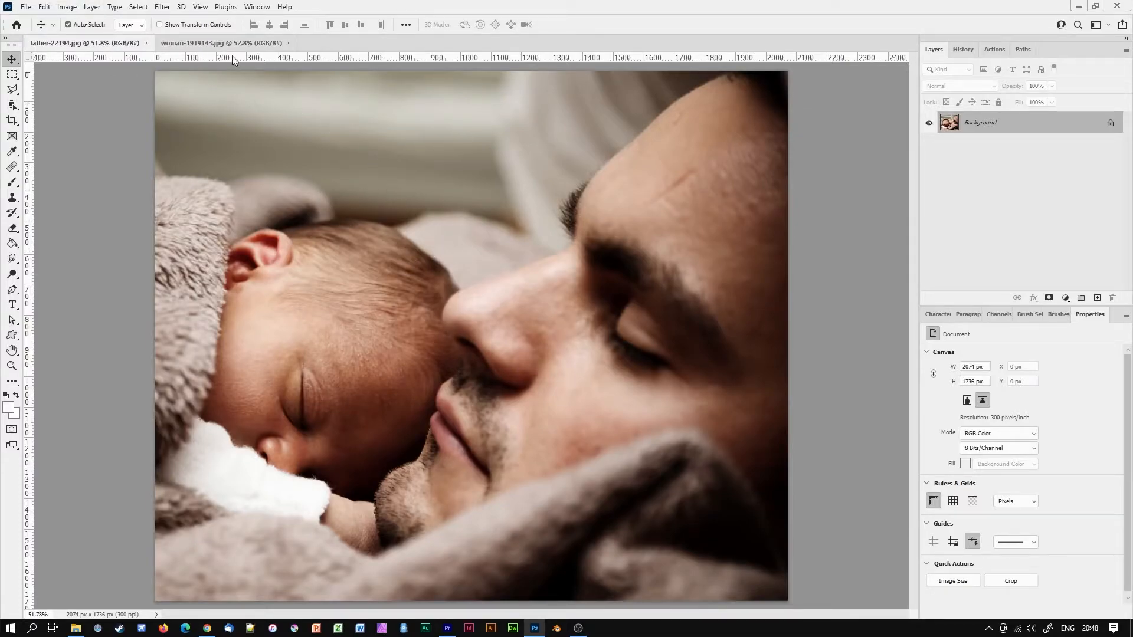
click(67, 7)
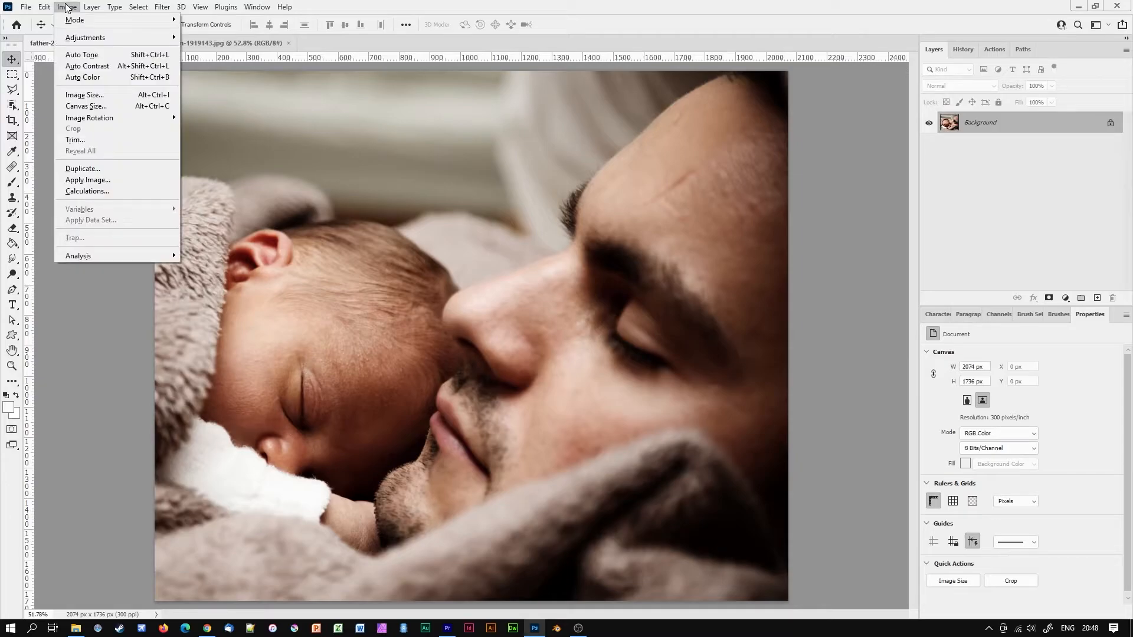
click(85, 106)
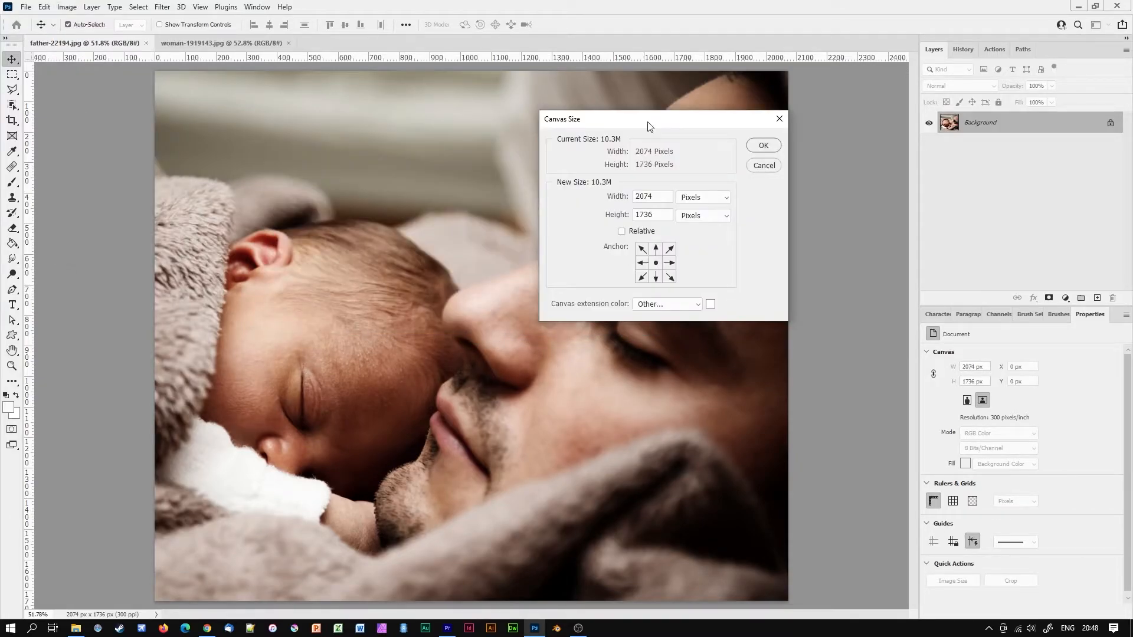
drag(643, 118, 697, 87)
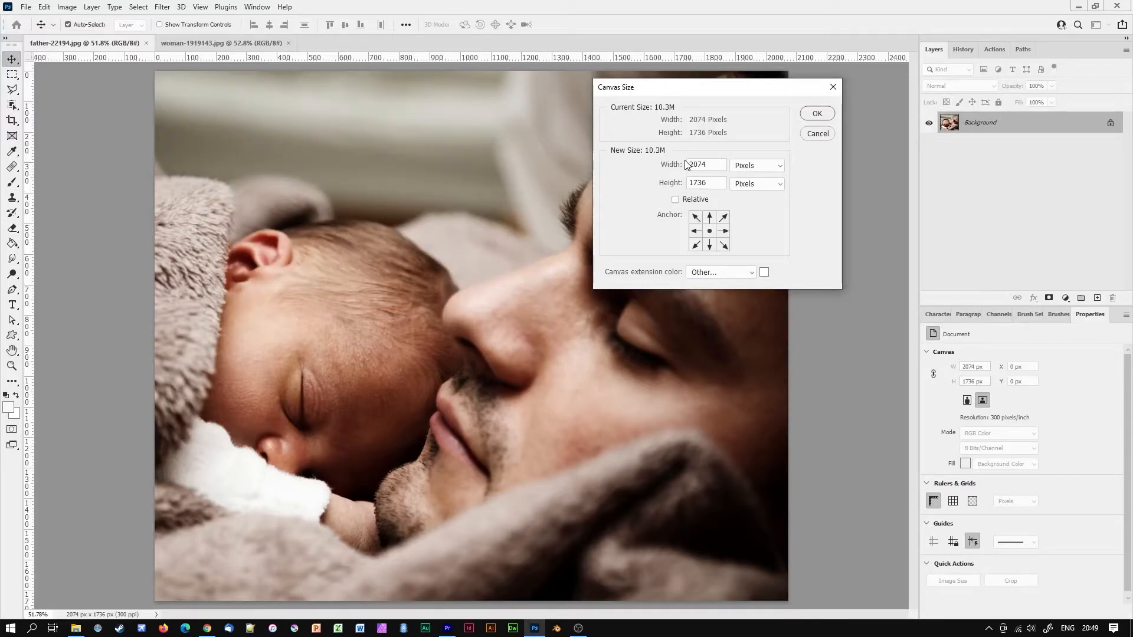
mouse_move(770, 170)
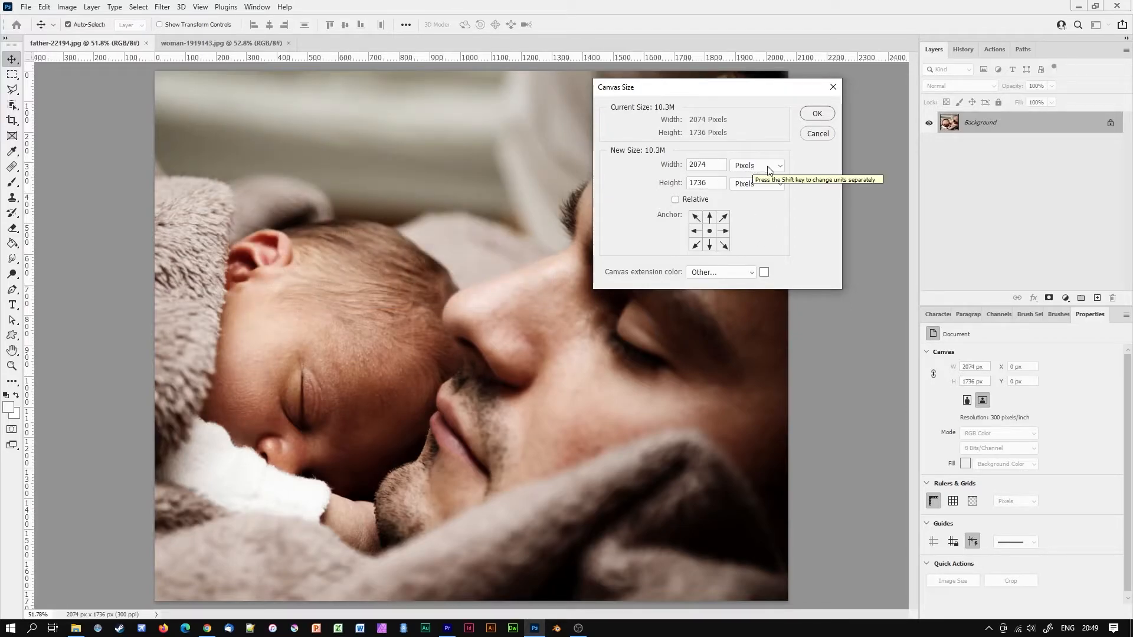
click(756, 166)
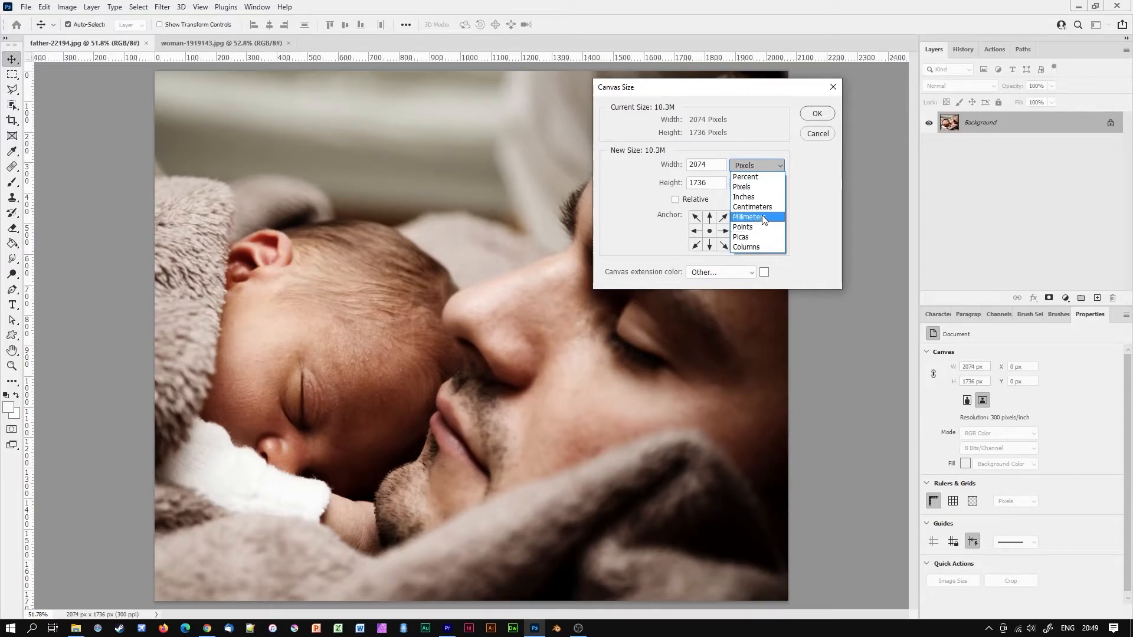
mouse_move(742, 226)
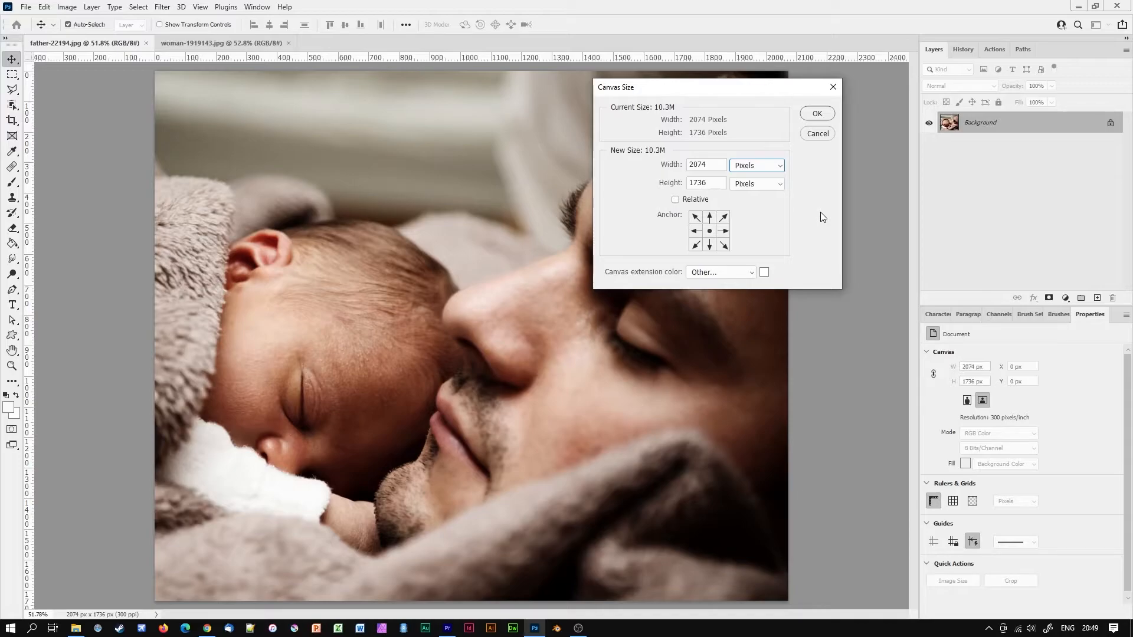
mouse_move(732, 89)
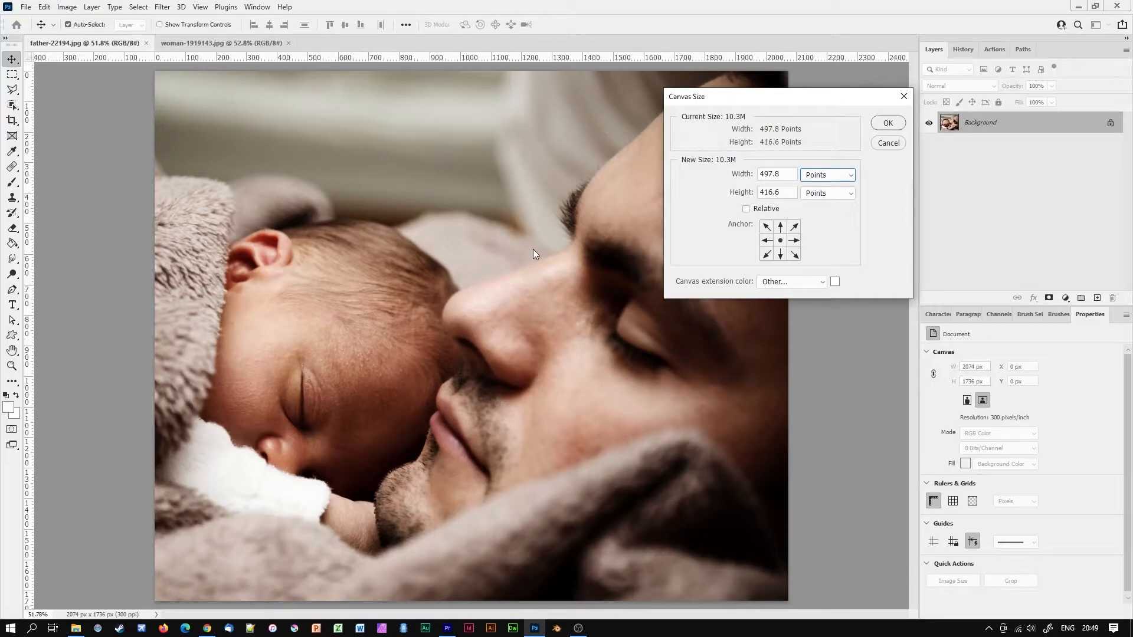
click(827, 174)
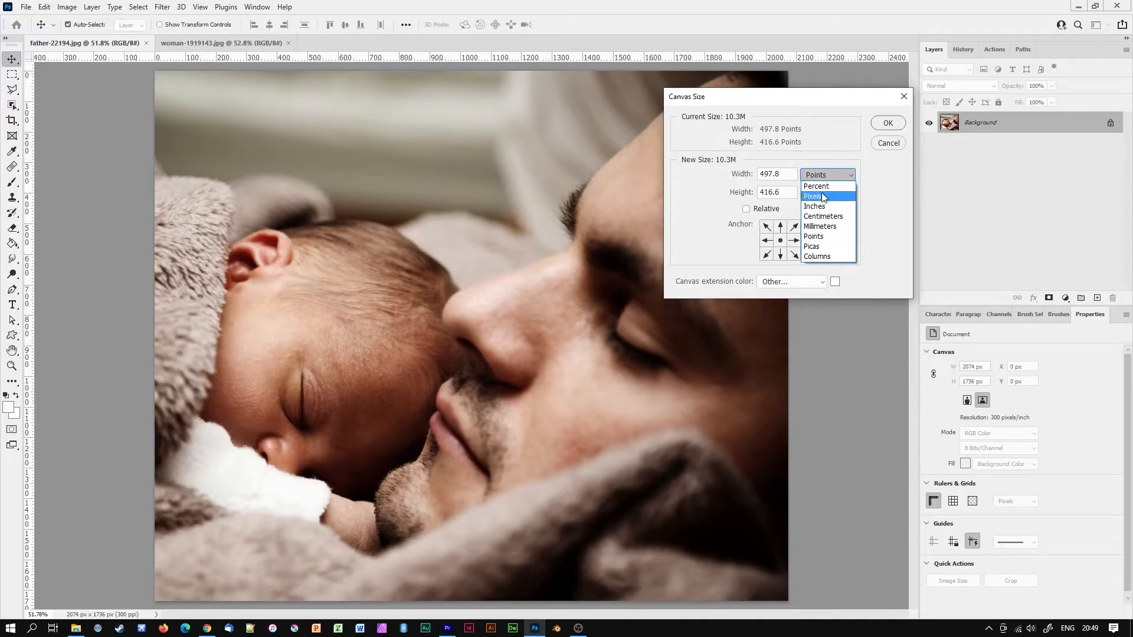
click(813, 196)
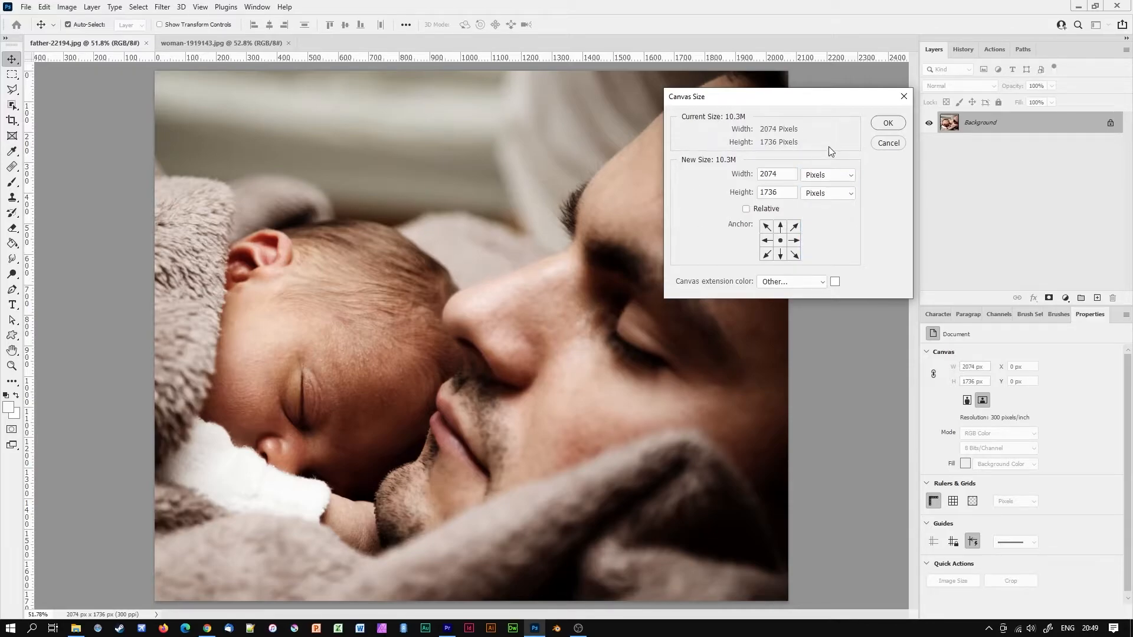
click(775, 175)
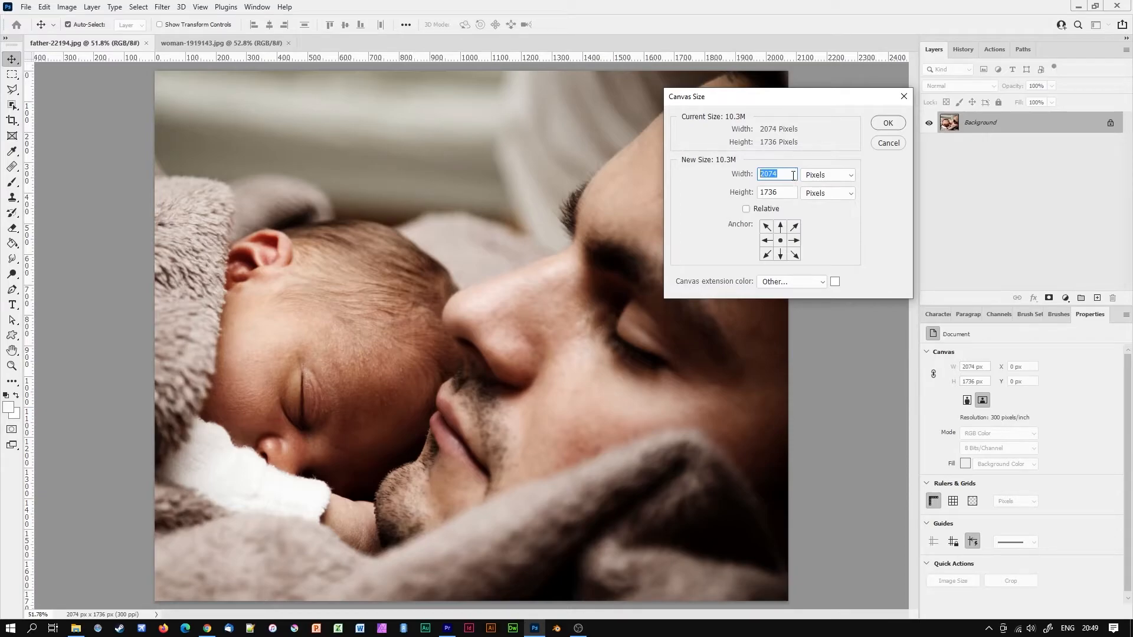
Try Relative sizing, turn it off and enter 2074*2 as the new canvas width
click(746, 208)
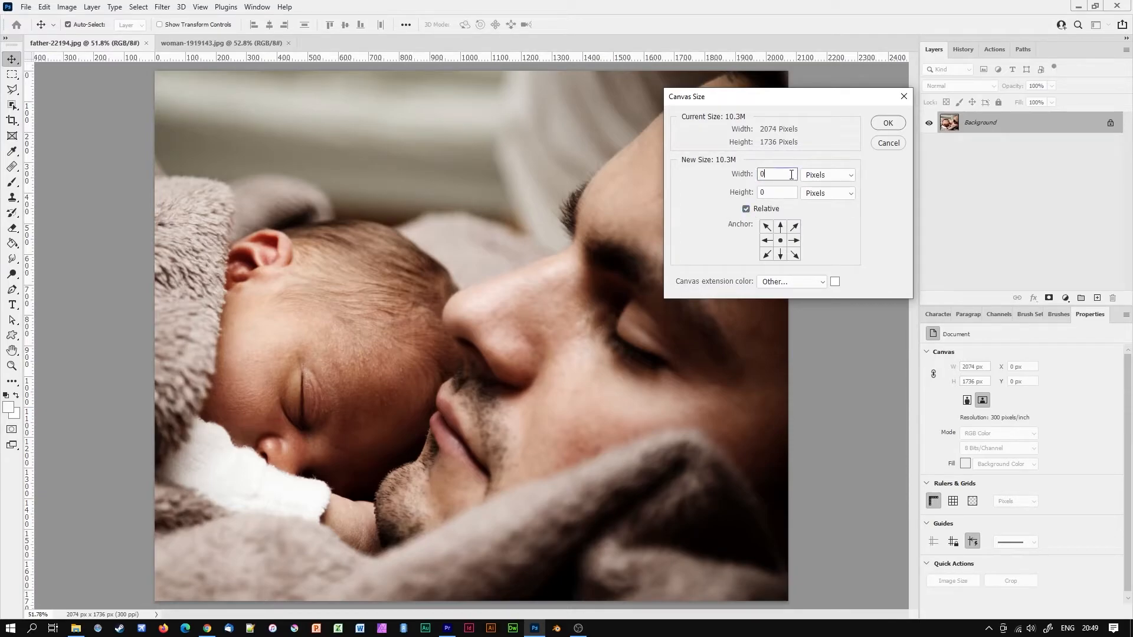
text(2074)
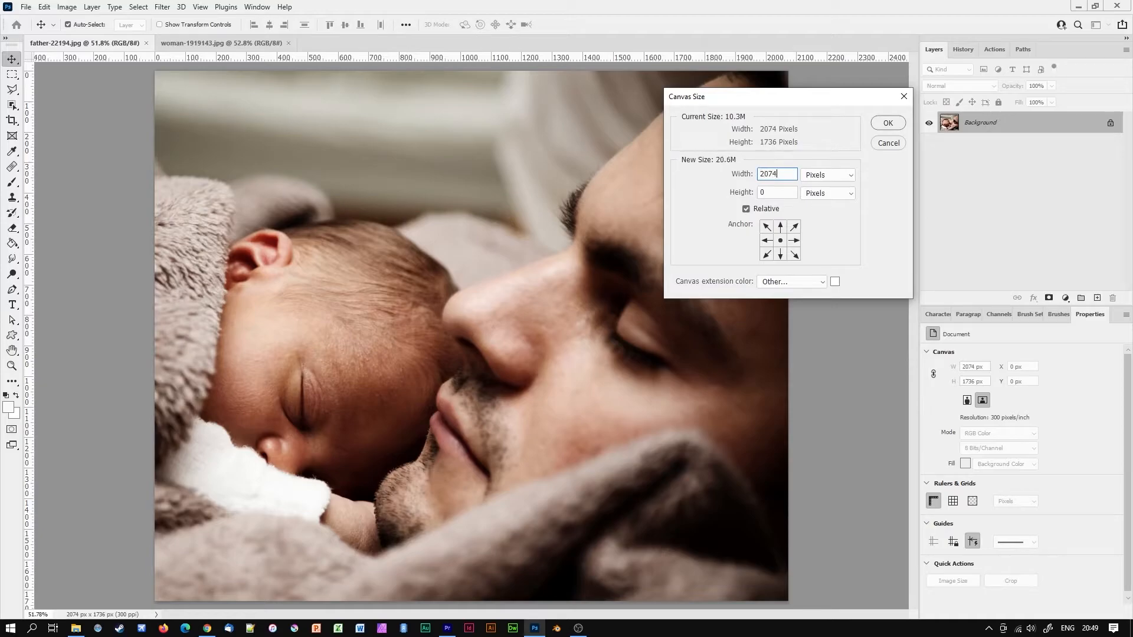
text(0)
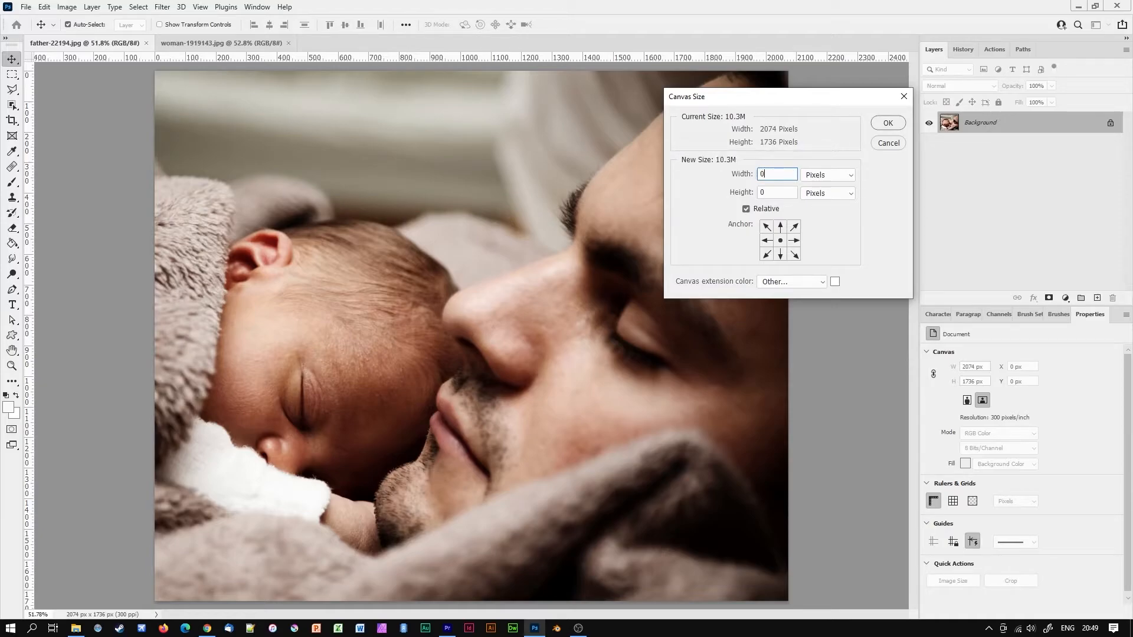
click(746, 209)
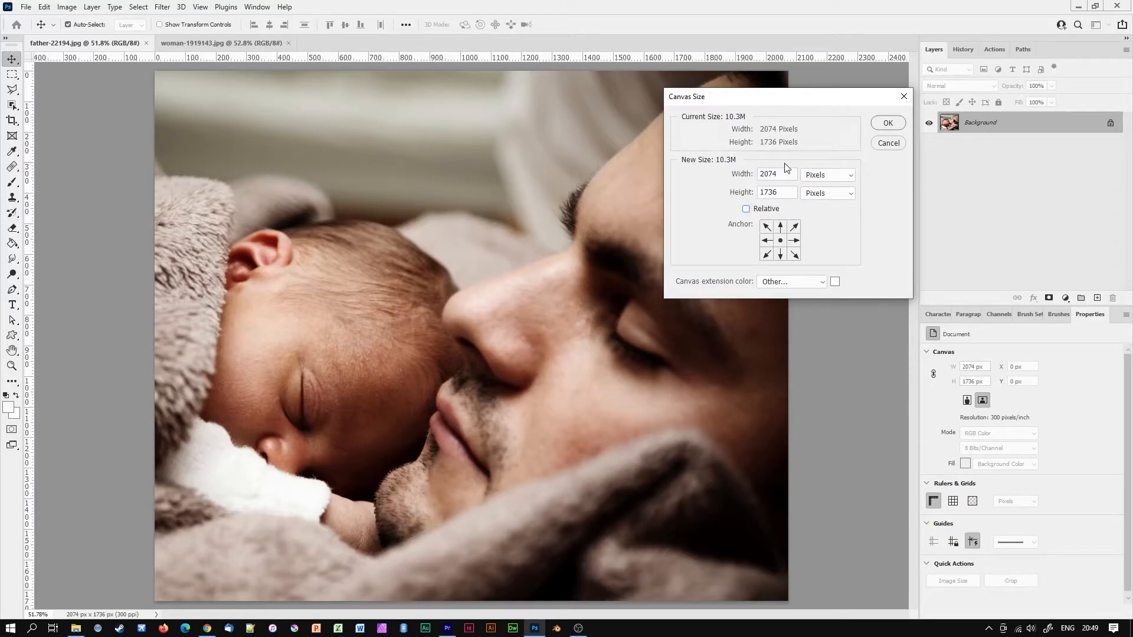
click(775, 174)
text(*2)
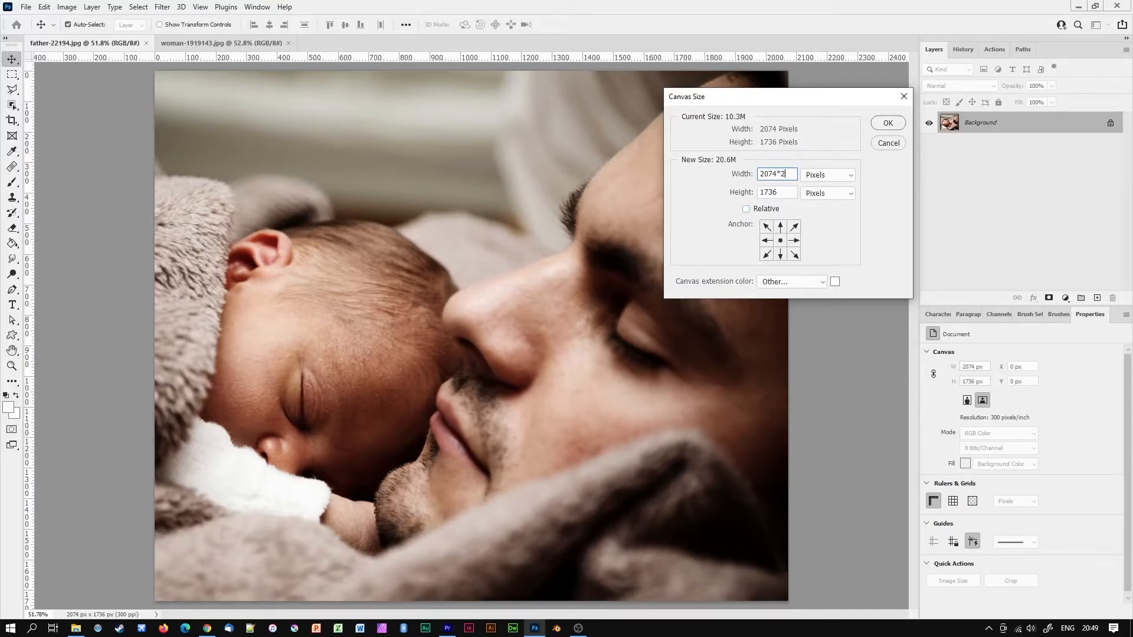
mouse_move(834, 184)
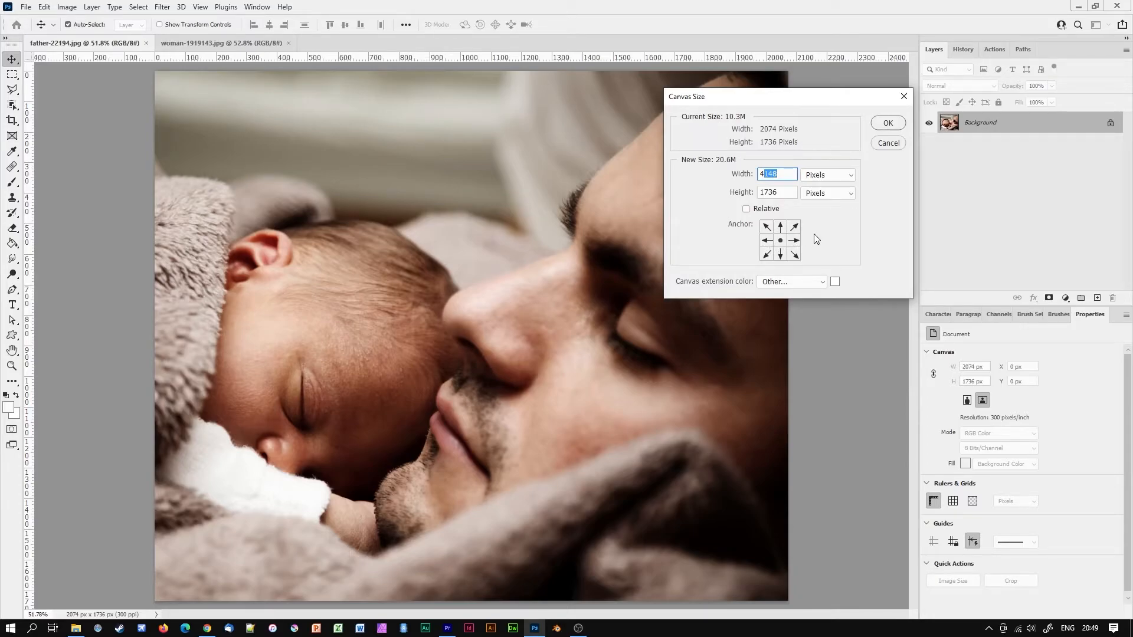
mouse_move(815, 250)
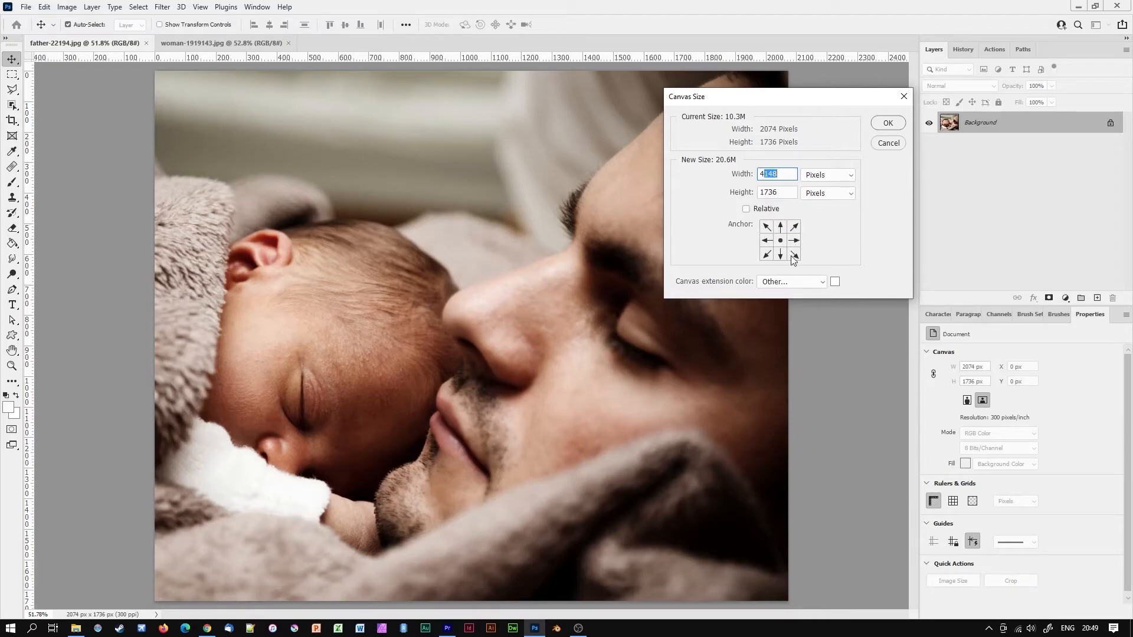
mouse_move(745, 243)
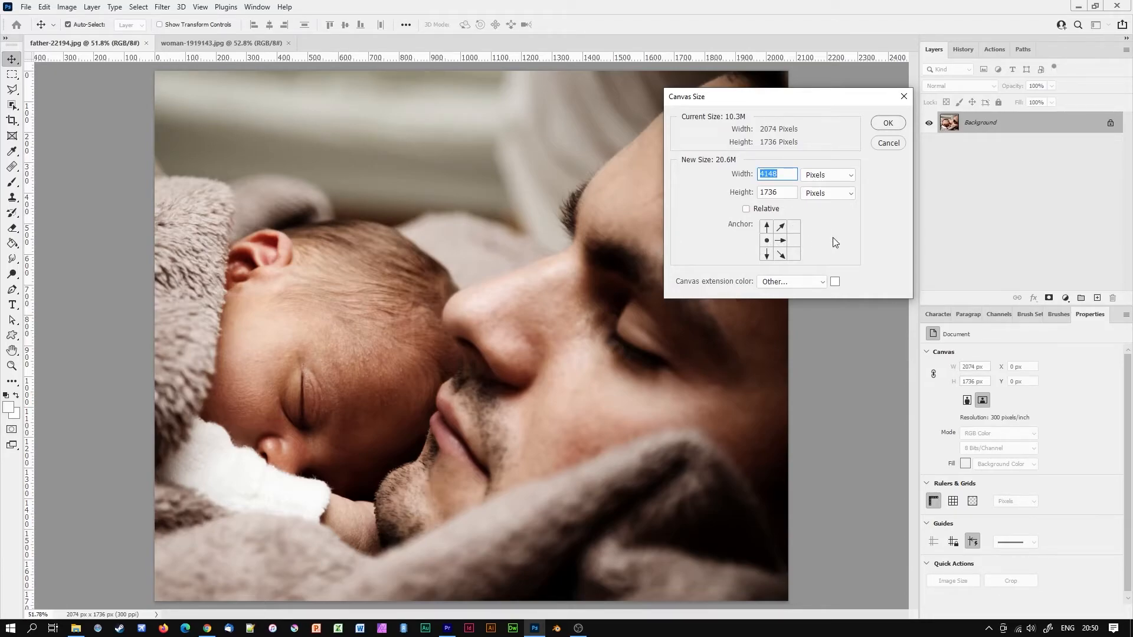
mouse_move(816, 279)
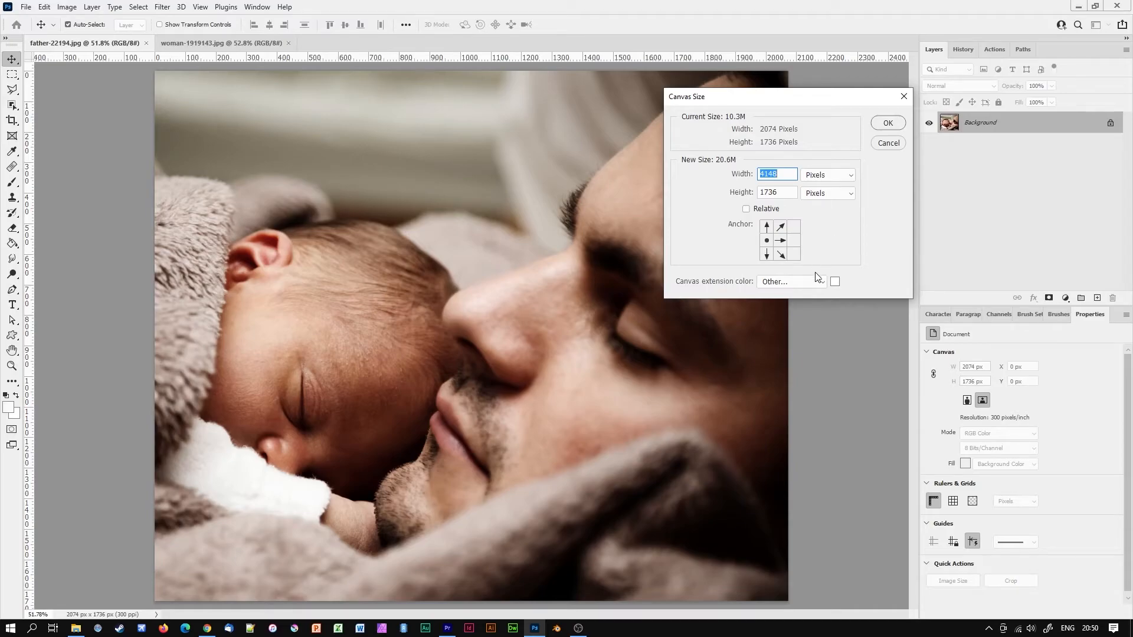
Fill the extension with white and apply the 4148 × 1736 canvas anchored left
click(791, 281)
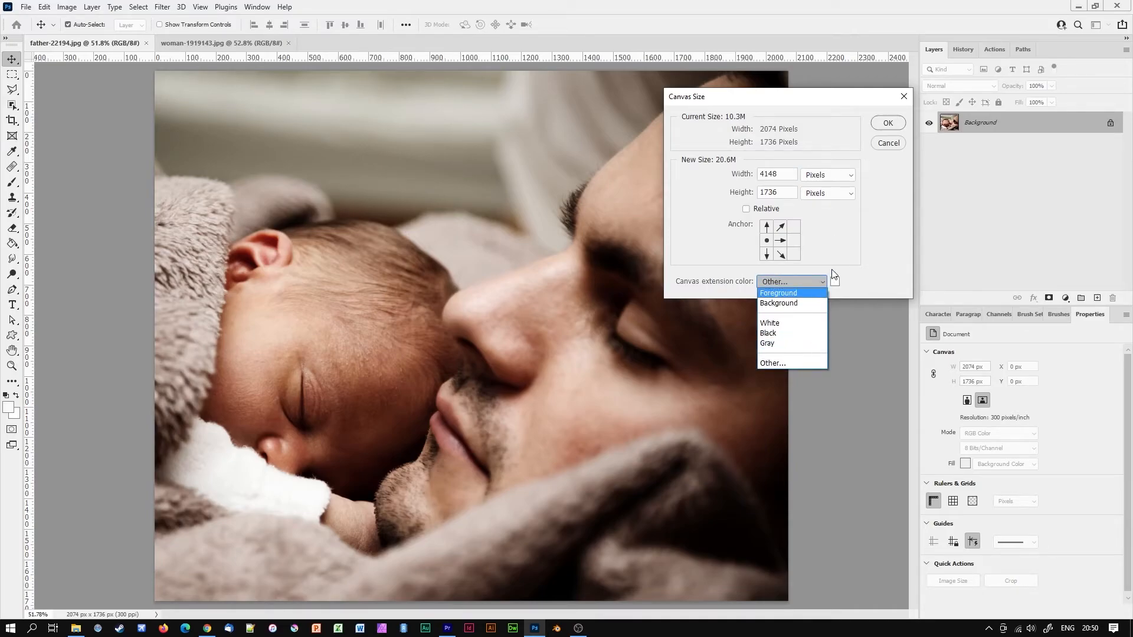
click(772, 362)
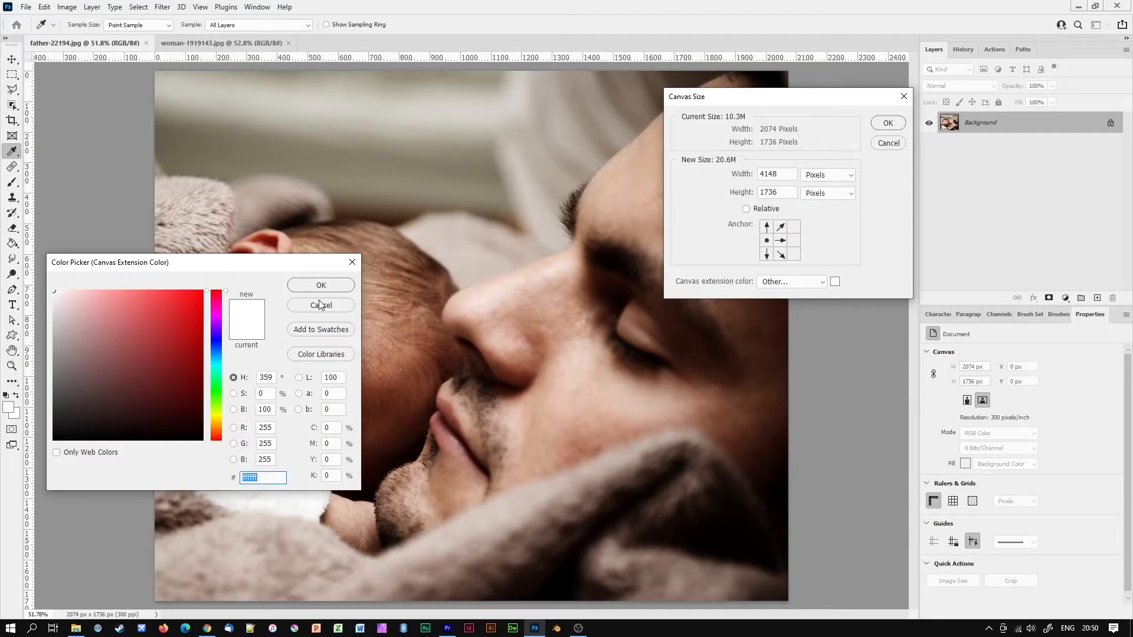
click(320, 304)
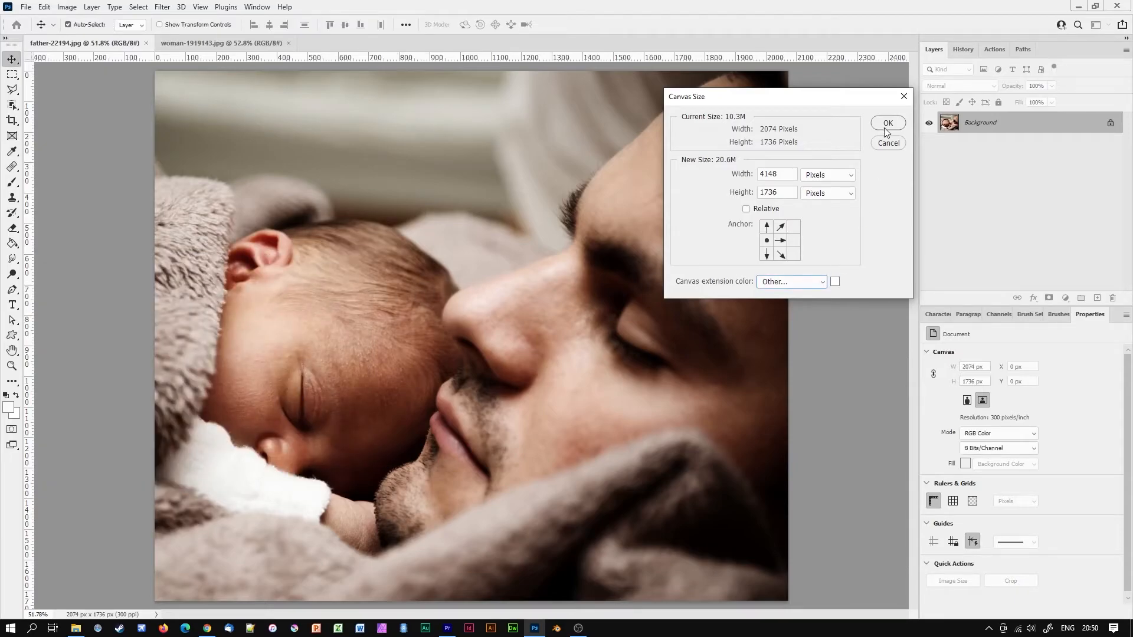
click(887, 122)
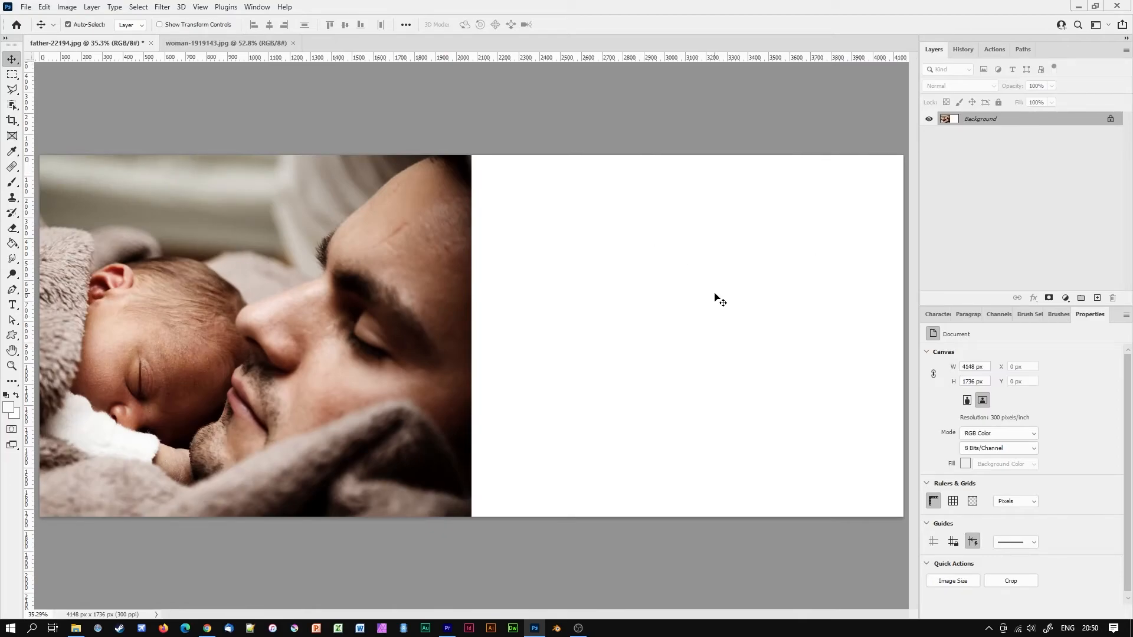
Copy the woman photo and paste it as a new layer on the widened father canvas
click(225, 42)
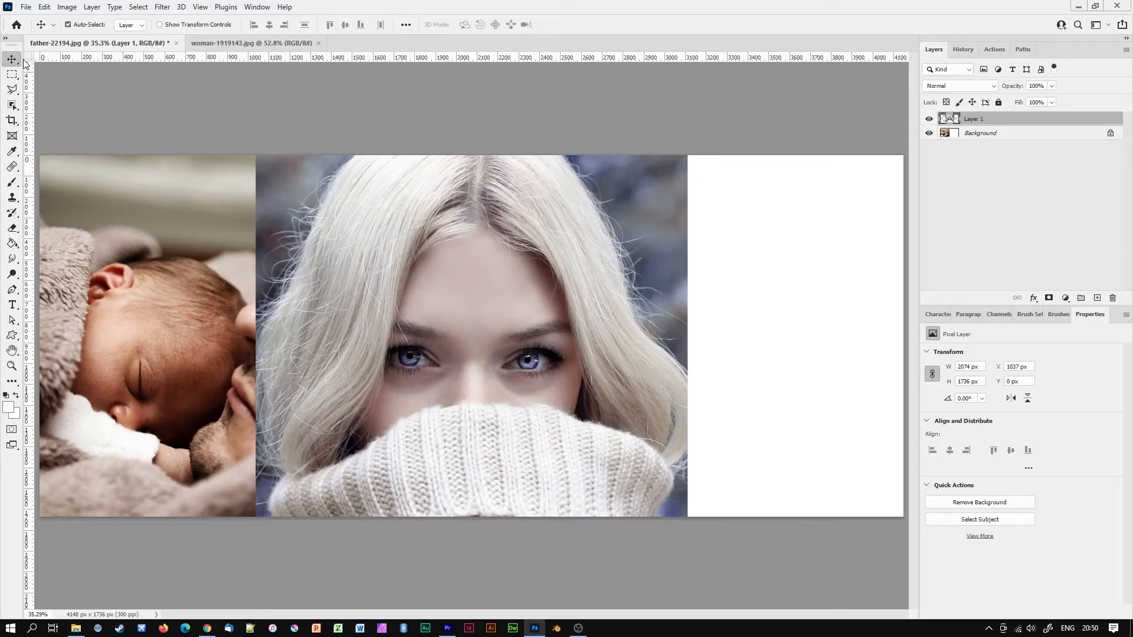
mouse_move(13, 61)
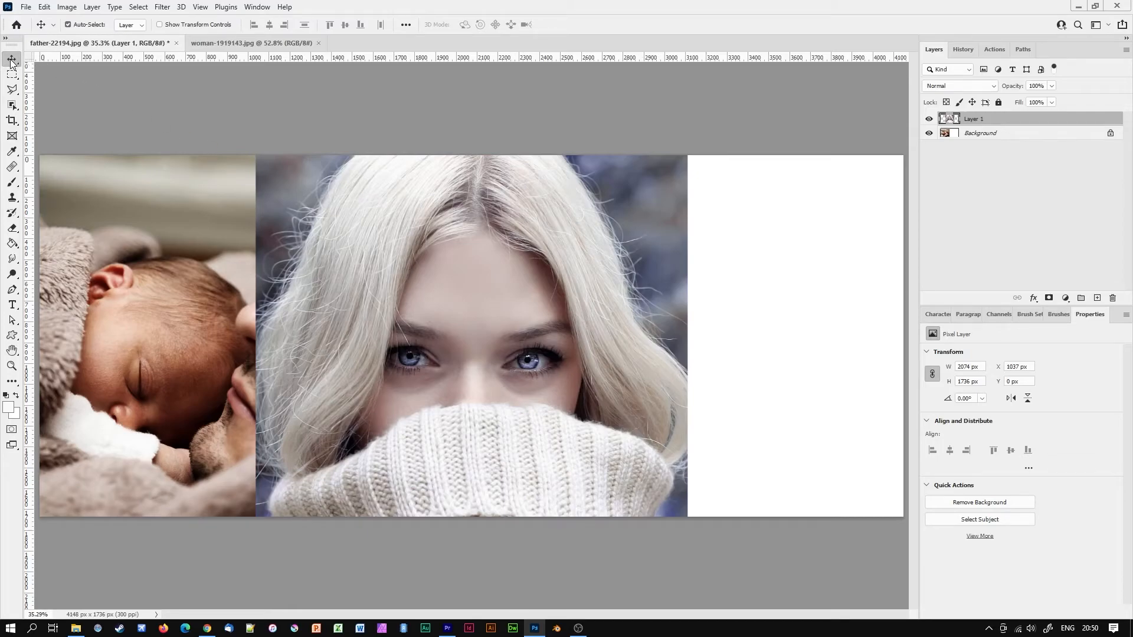